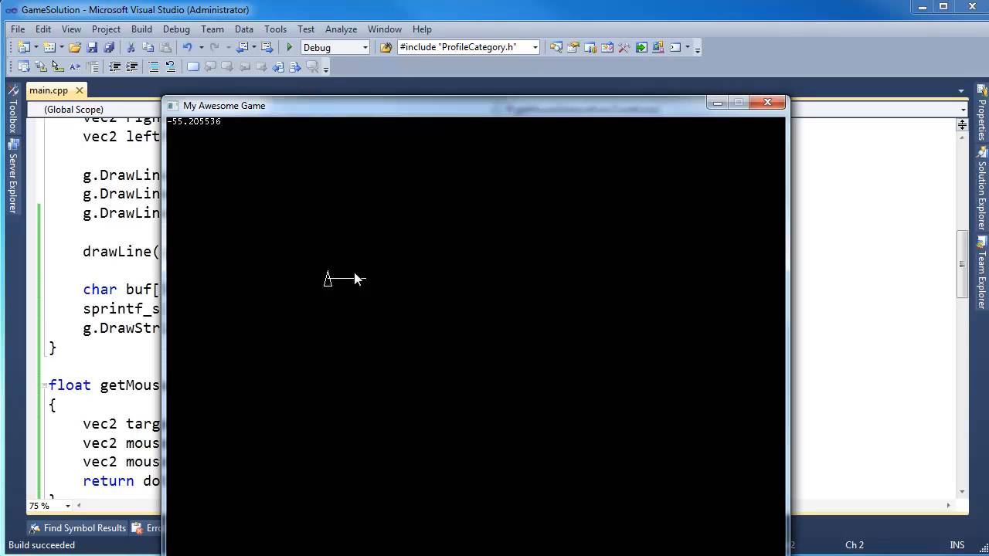
mouse_move(400, 163)
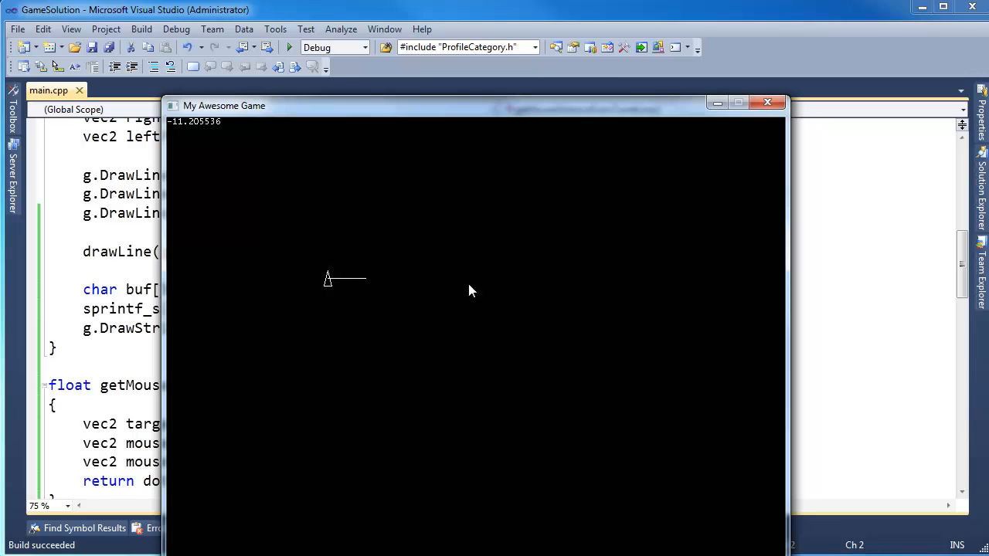
mouse_move(379, 288)
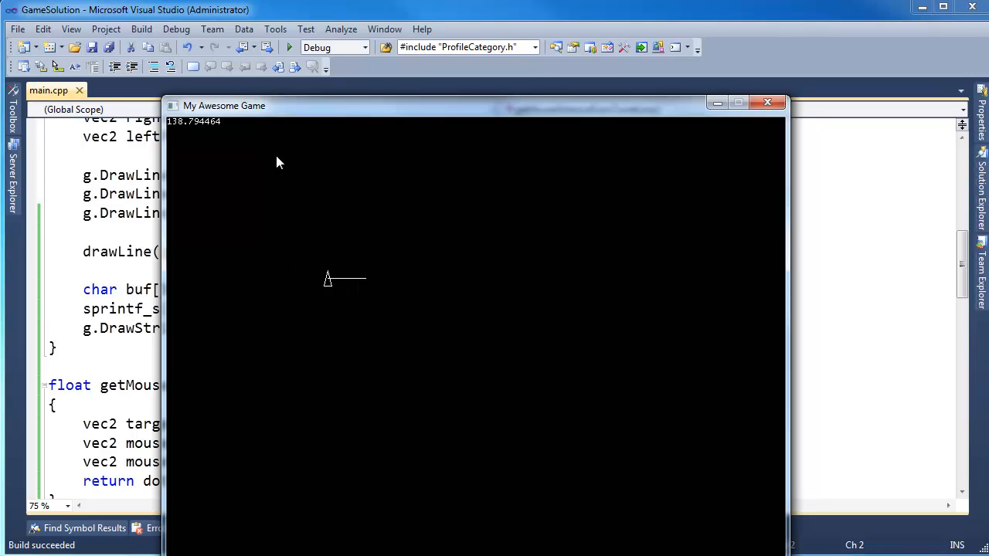
mouse_move(236, 188)
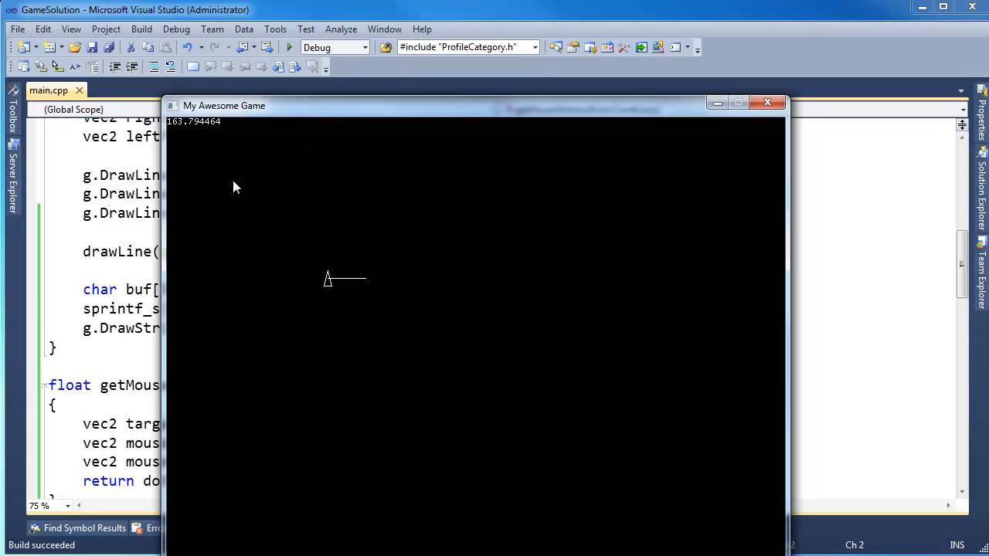
mouse_move(269, 160)
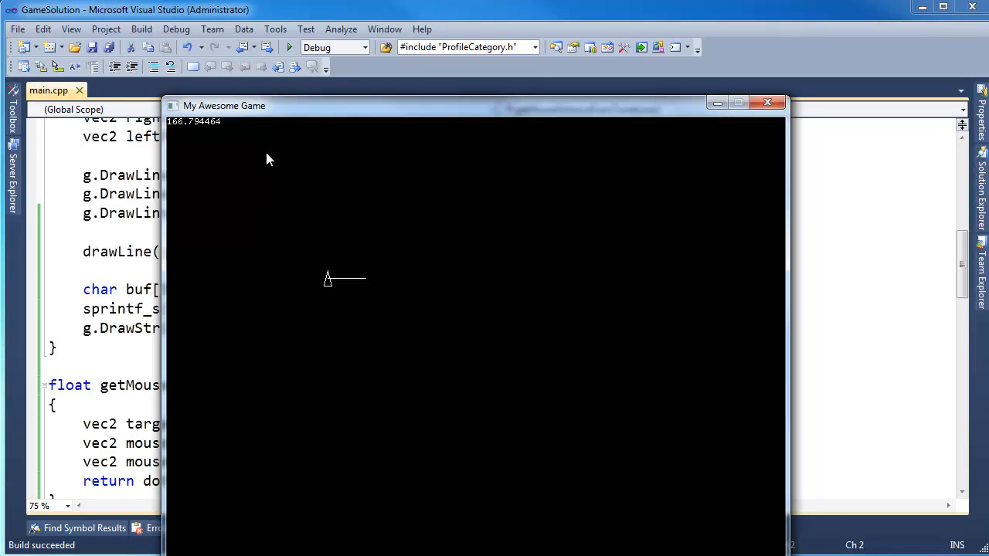
mouse_move(357, 285)
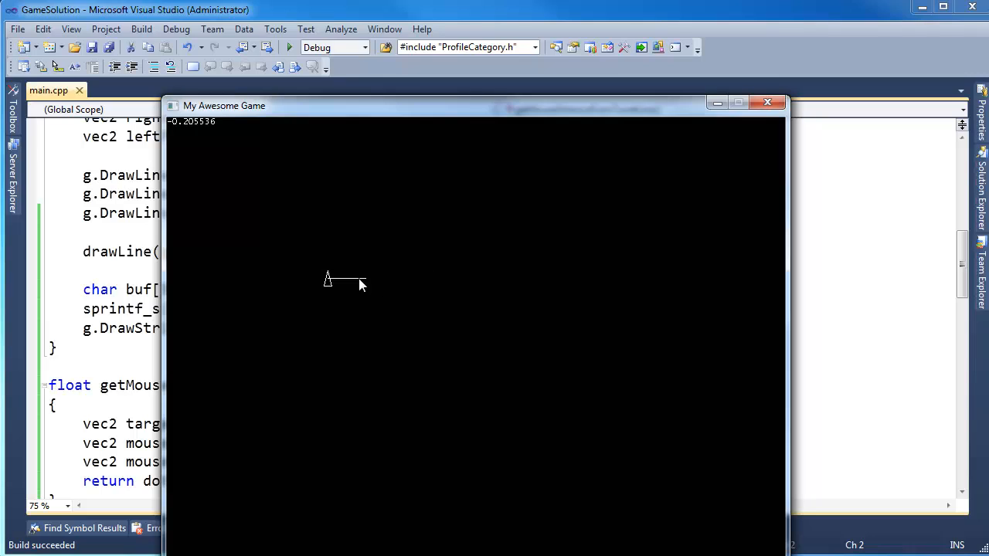
mouse_move(348, 260)
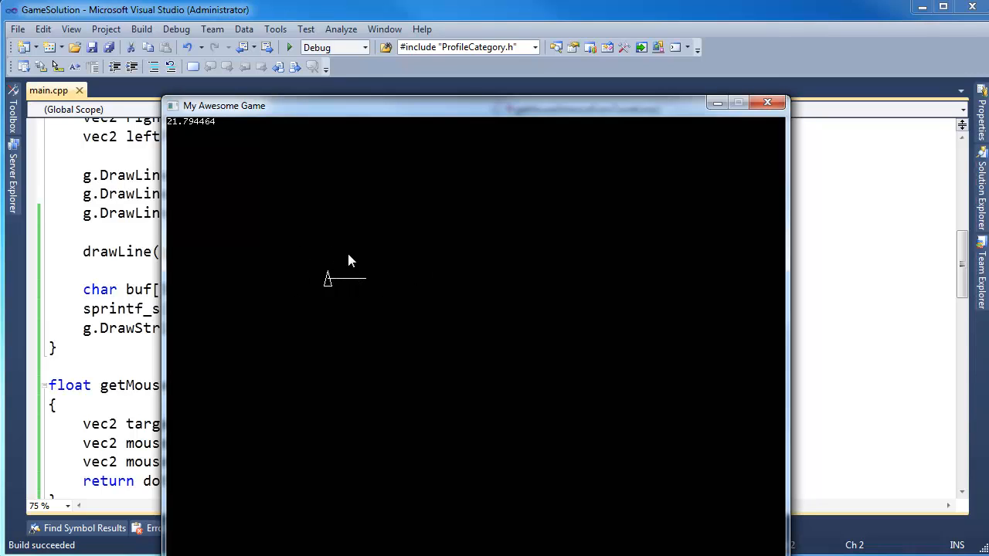
mouse_move(357, 264)
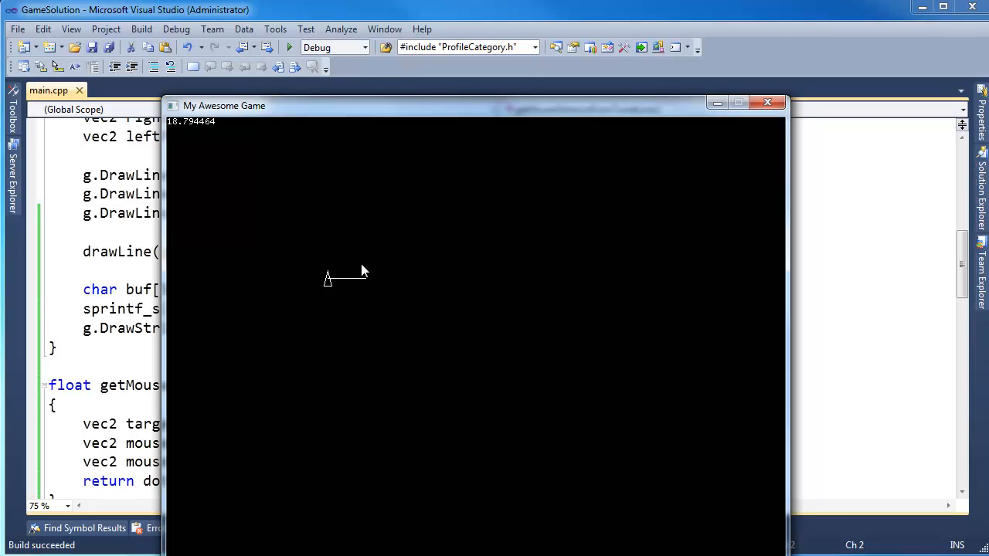
mouse_move(752, 220)
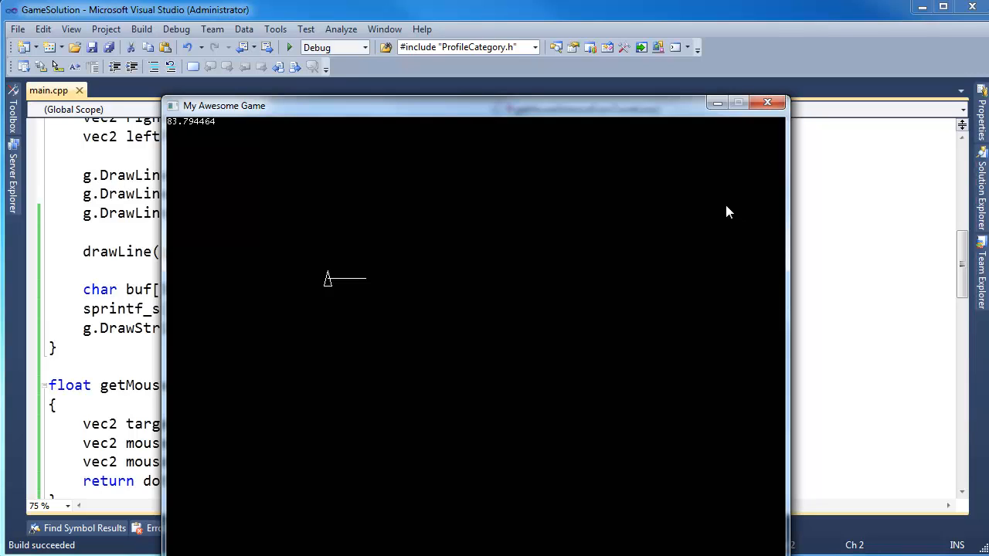
mouse_move(309, 176)
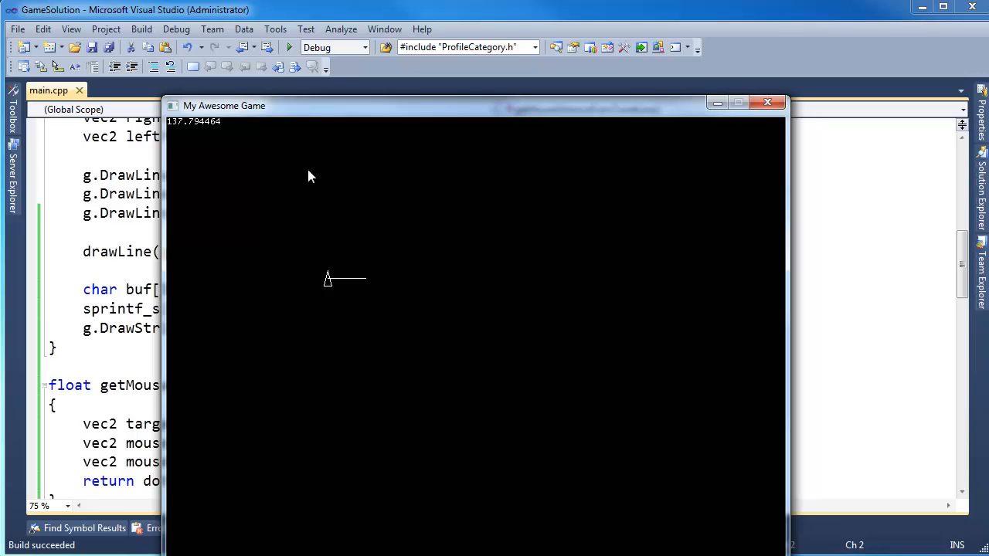
mouse_move(354, 287)
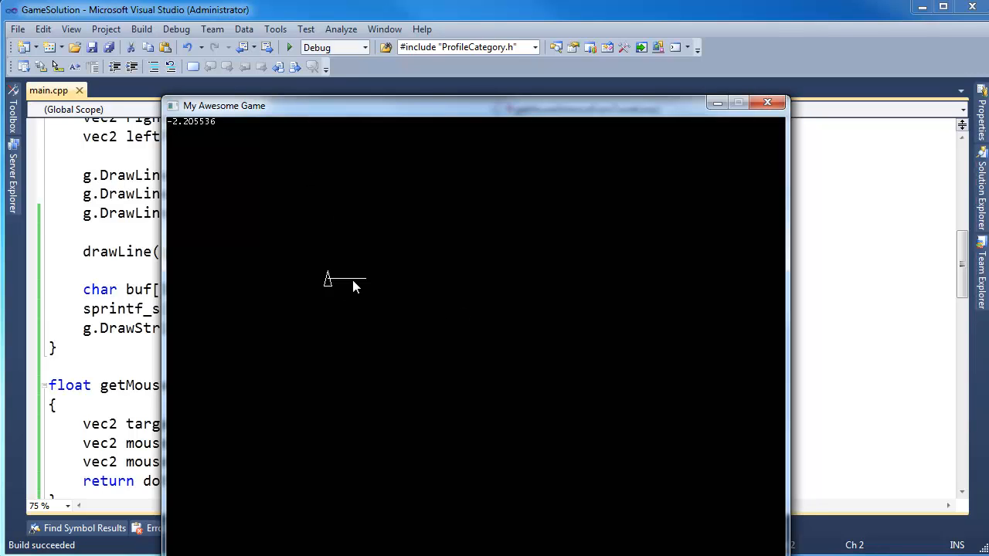
mouse_move(337, 332)
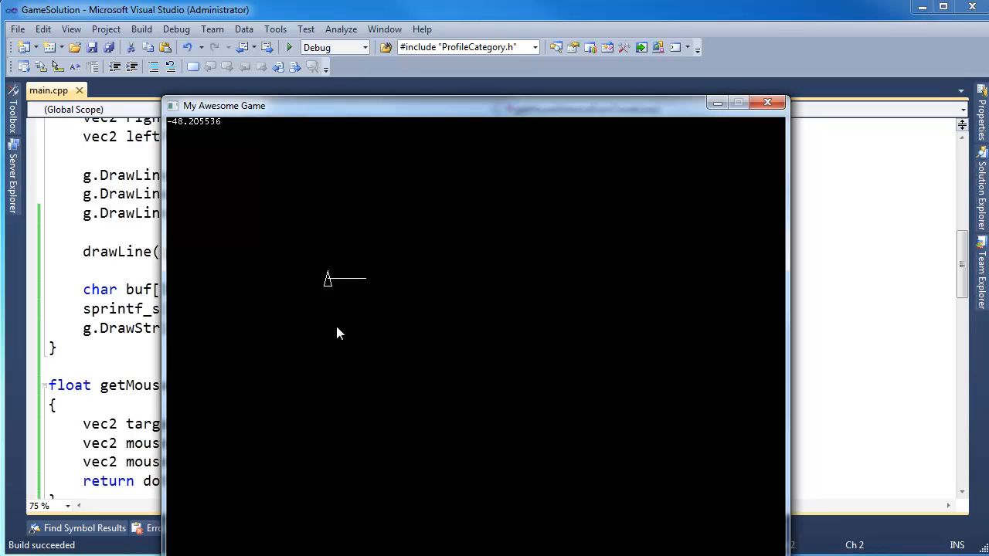
mouse_move(333, 369)
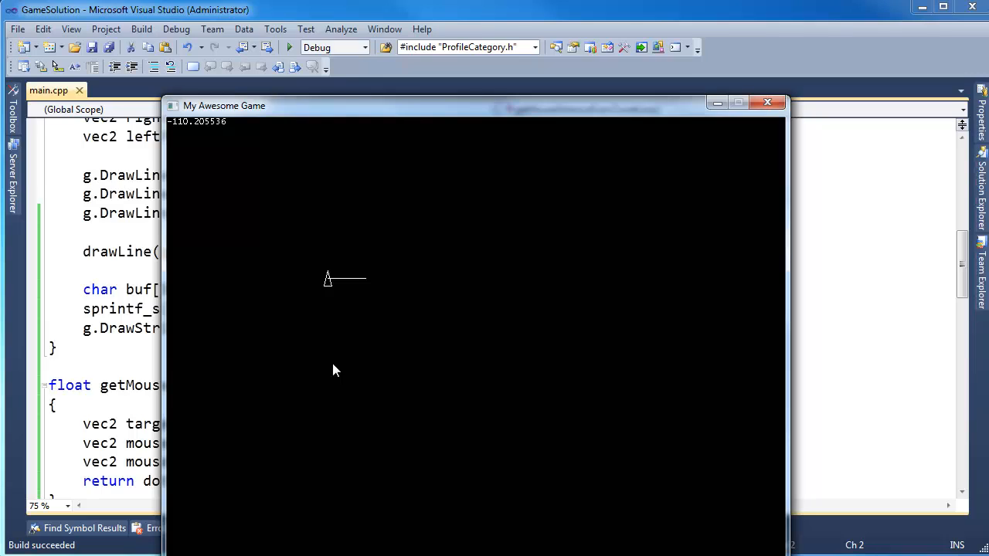
mouse_move(336, 357)
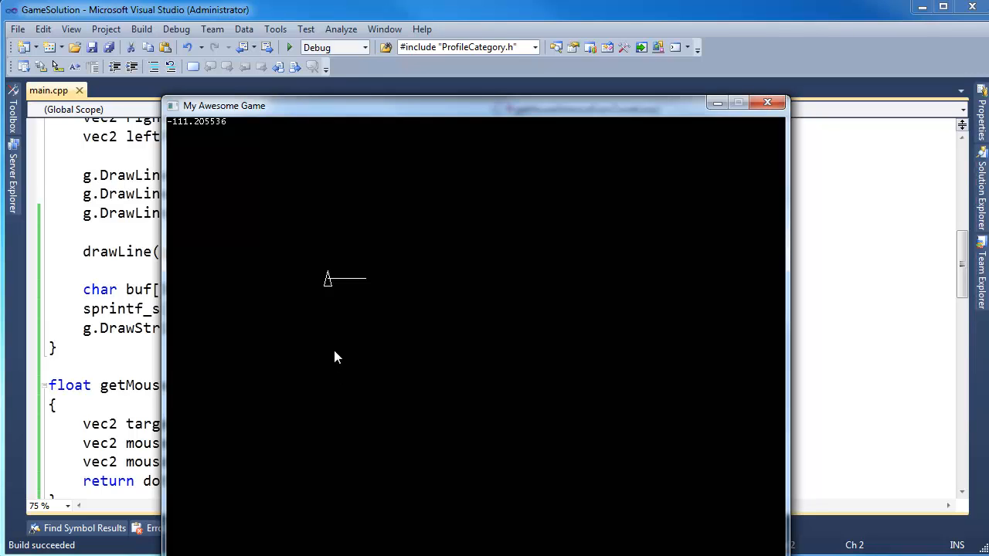
mouse_move(347, 285)
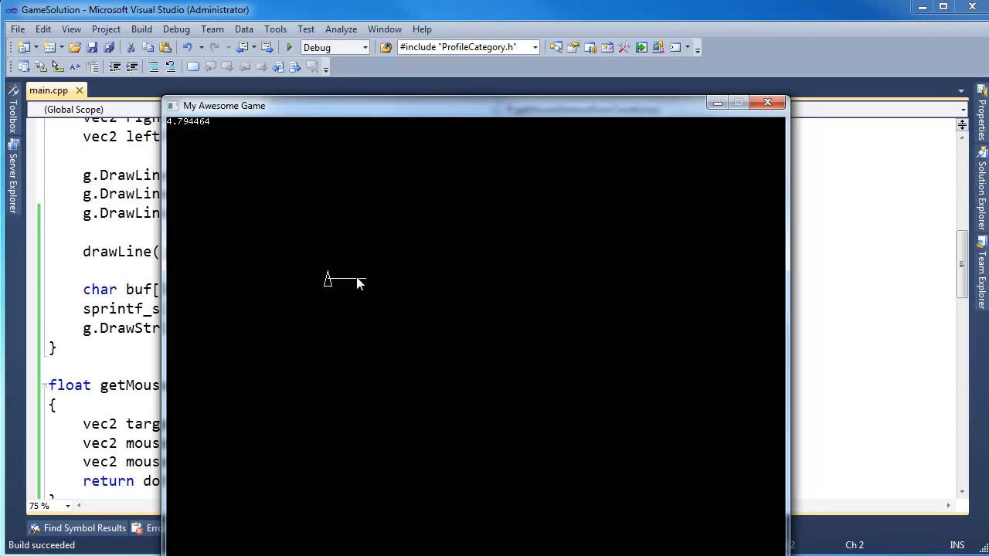
mouse_move(372, 281)
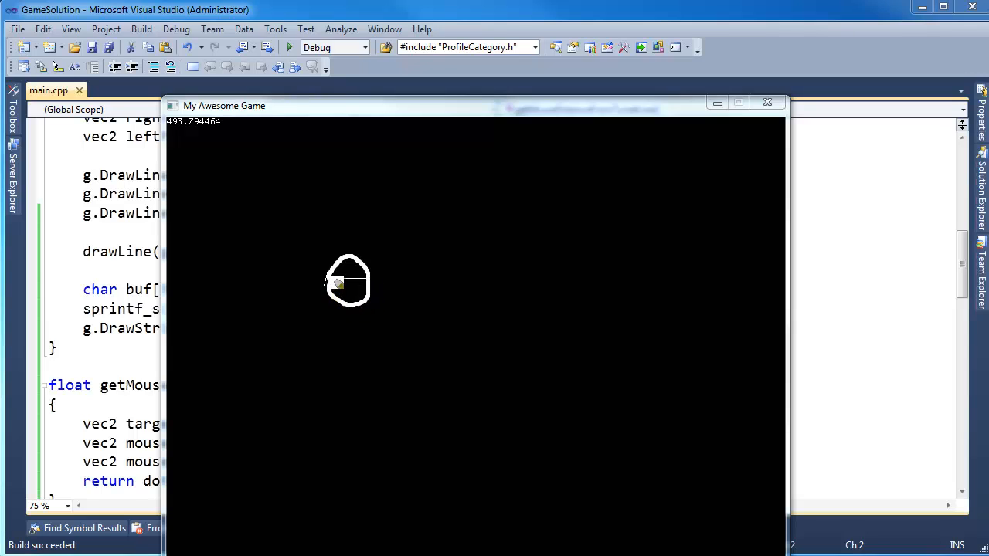
mouse_move(486, 330)
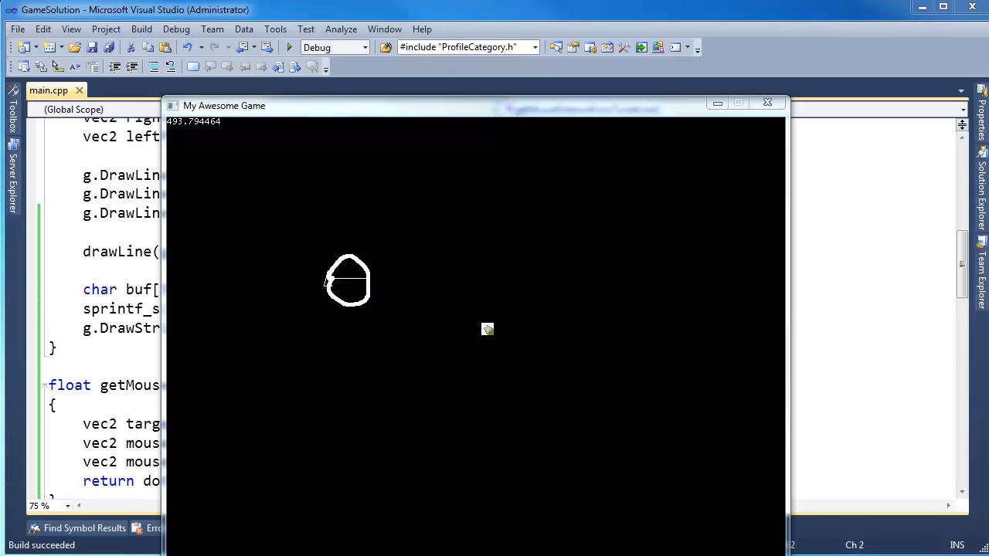
mouse_move(555, 215)
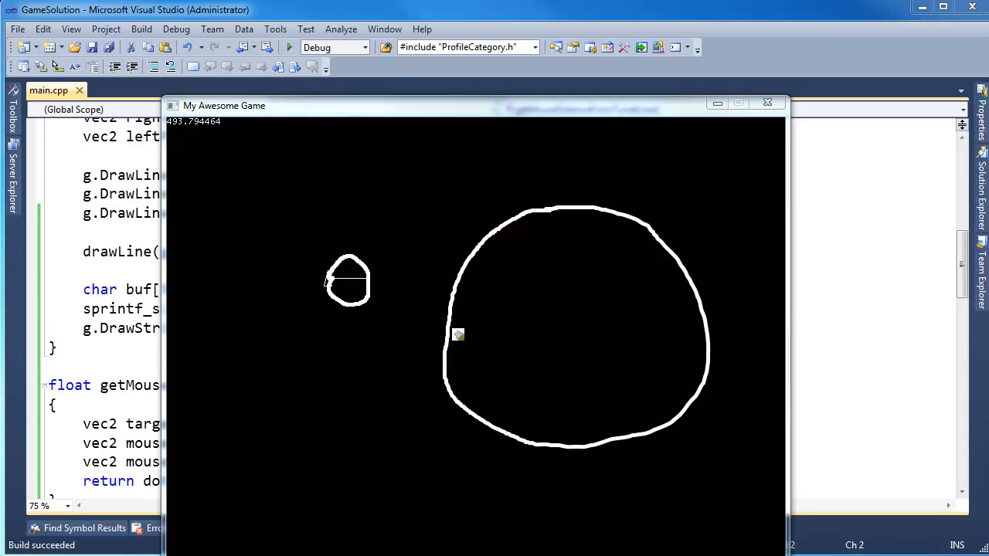
mouse_move(610, 337)
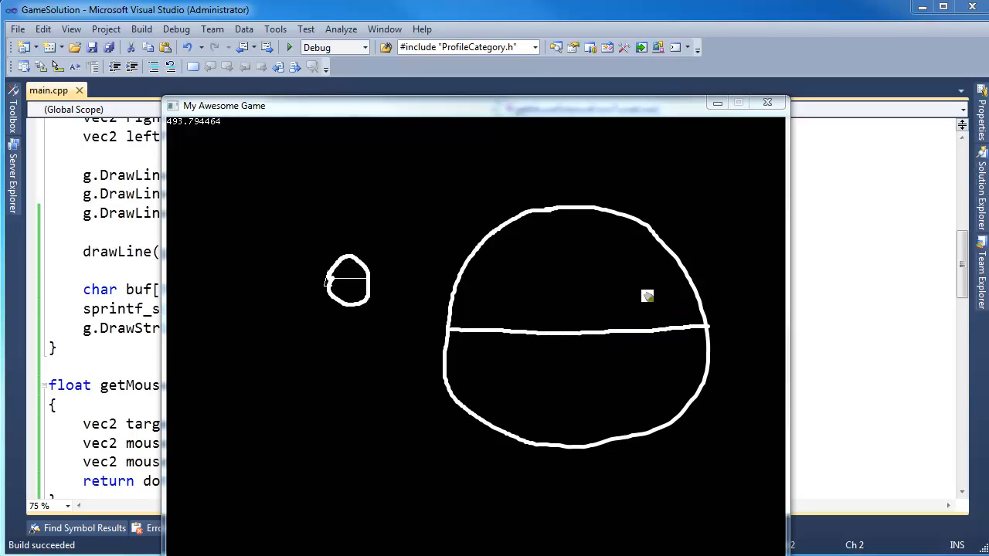
mouse_move(553, 368)
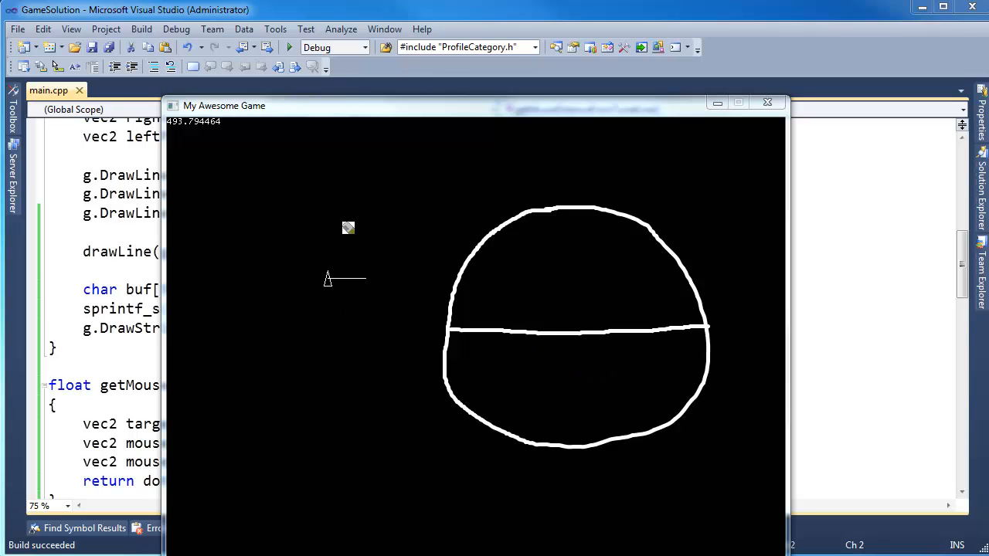
mouse_move(333, 127)
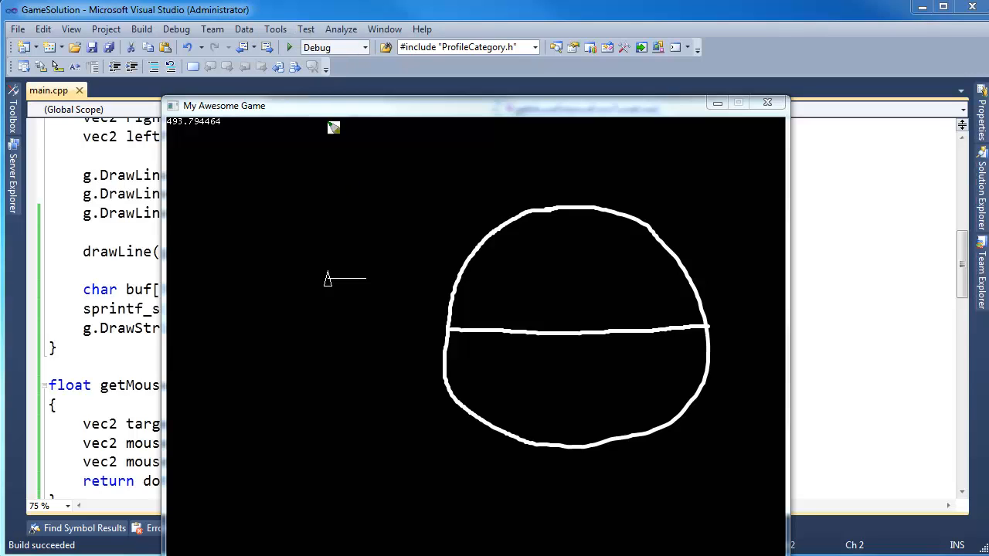
mouse_move(411, 166)
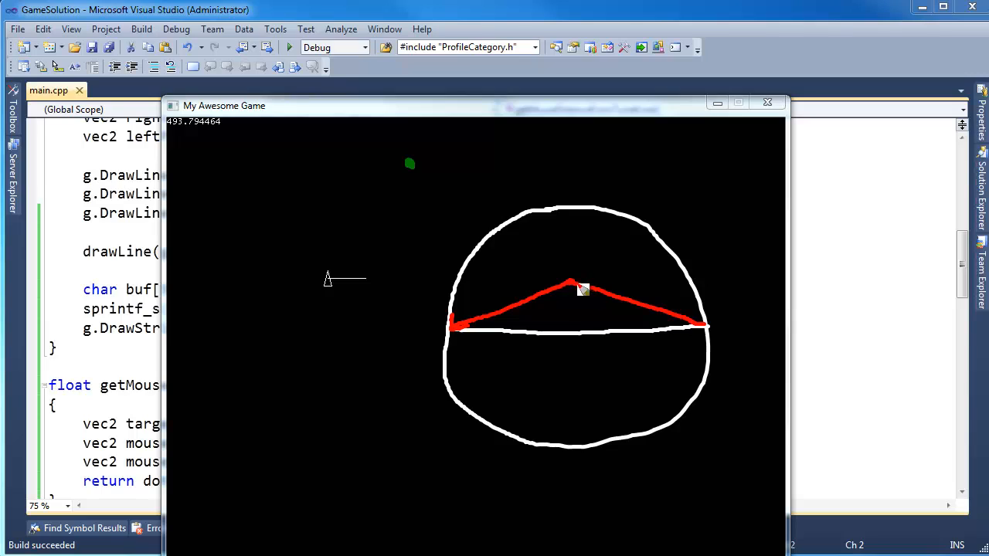
mouse_move(714, 305)
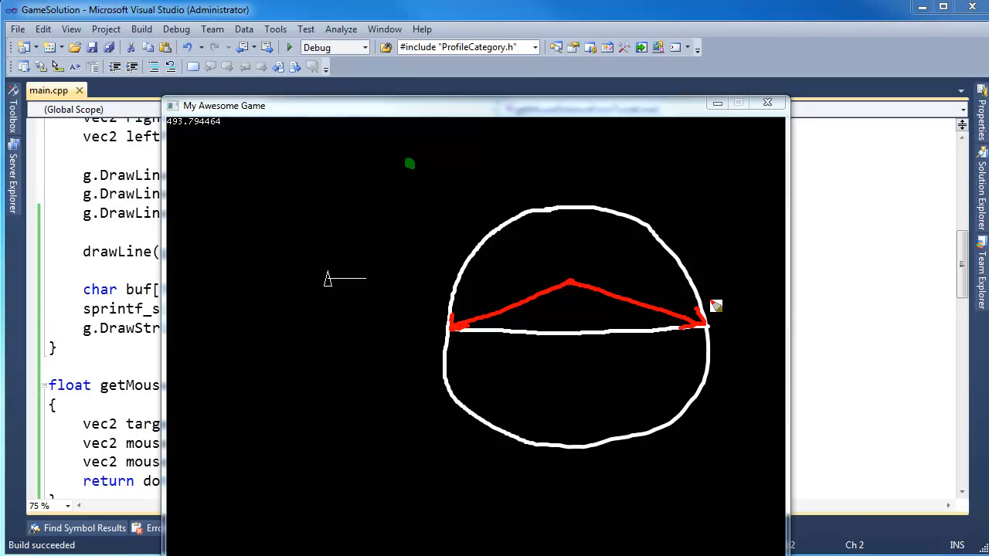
mouse_move(556, 318)
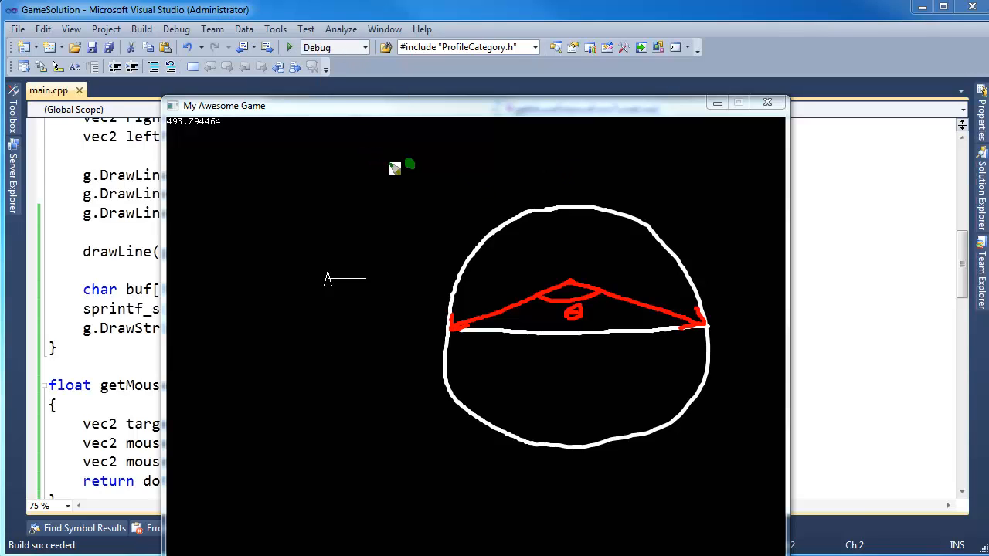
mouse_move(436, 245)
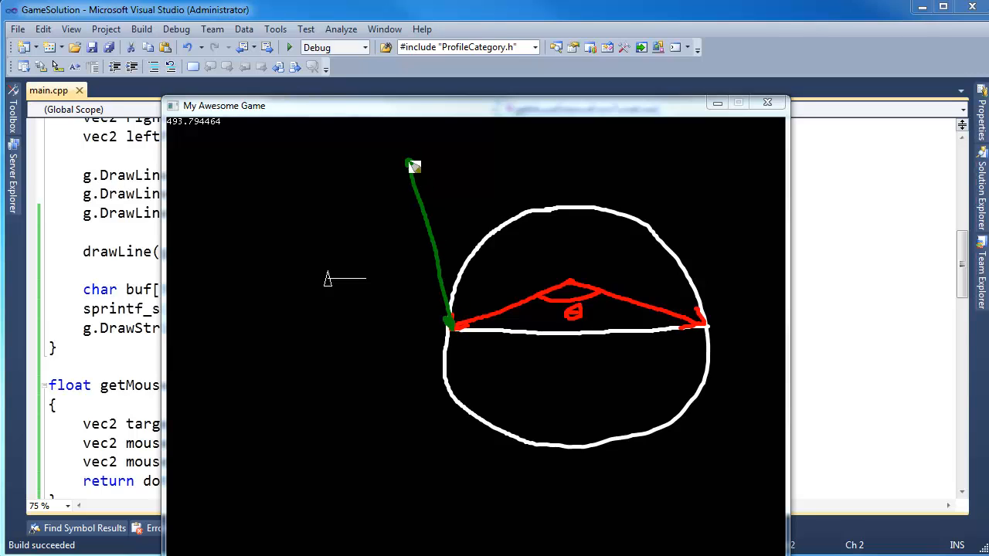
mouse_move(637, 287)
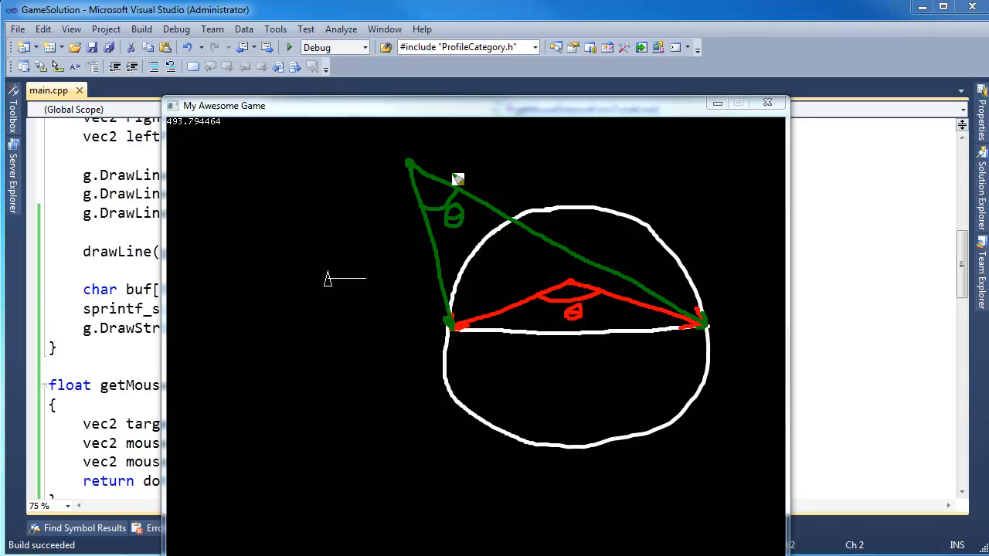
mouse_move(417, 271)
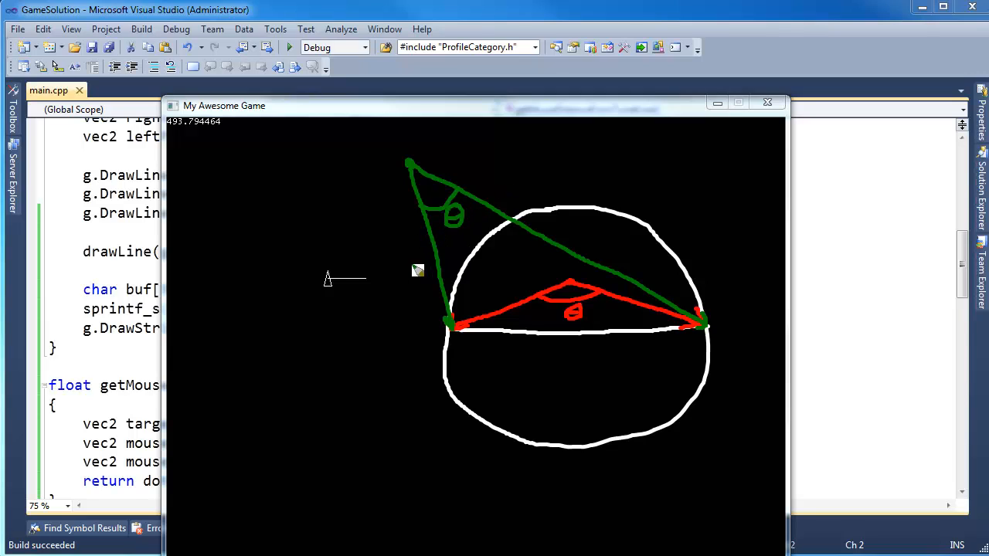
mouse_move(579, 305)
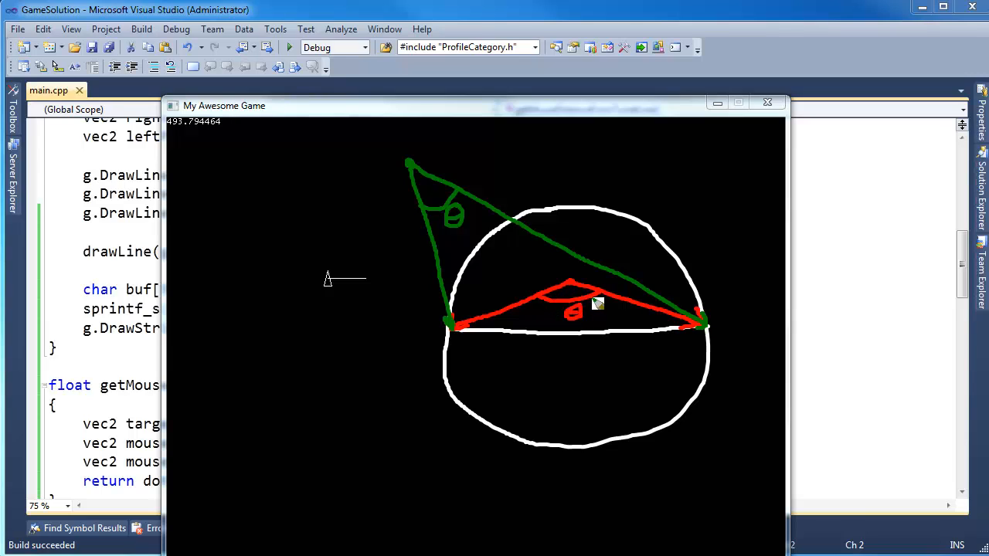
mouse_move(594, 254)
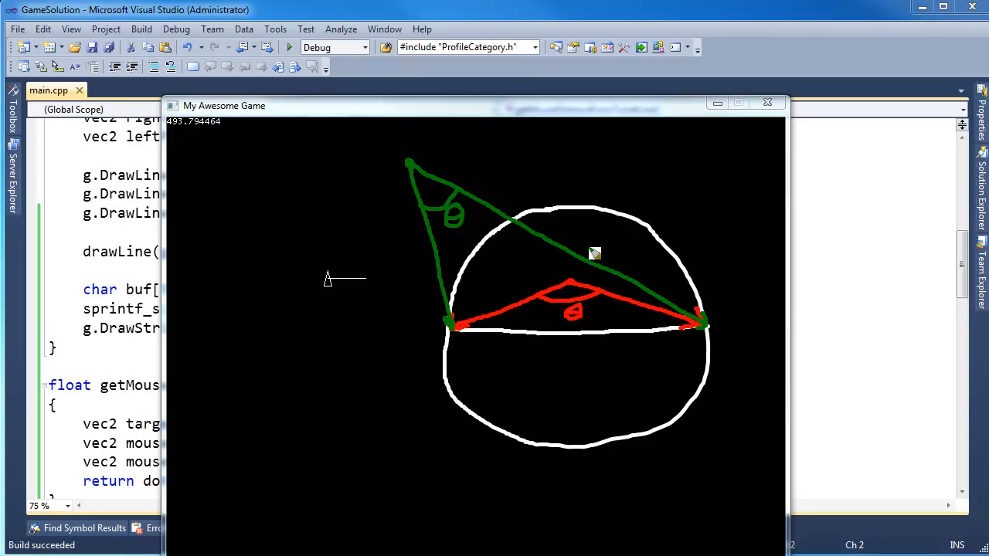
mouse_move(566, 263)
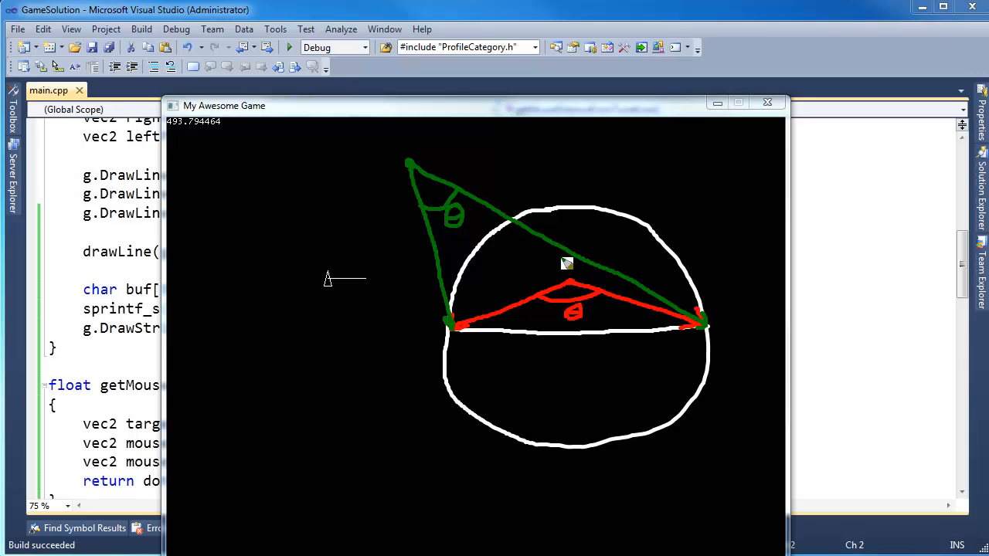
mouse_move(510, 229)
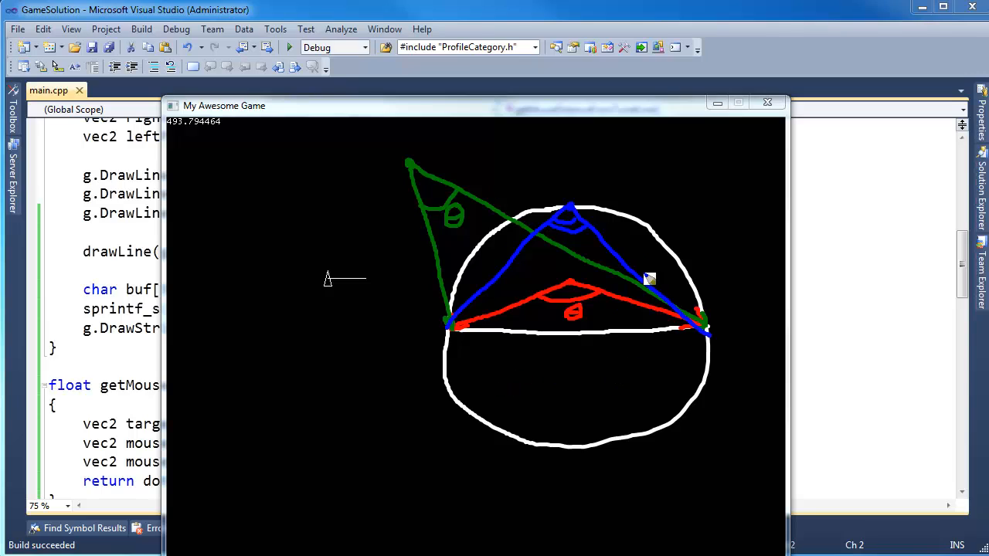
mouse_move(599, 204)
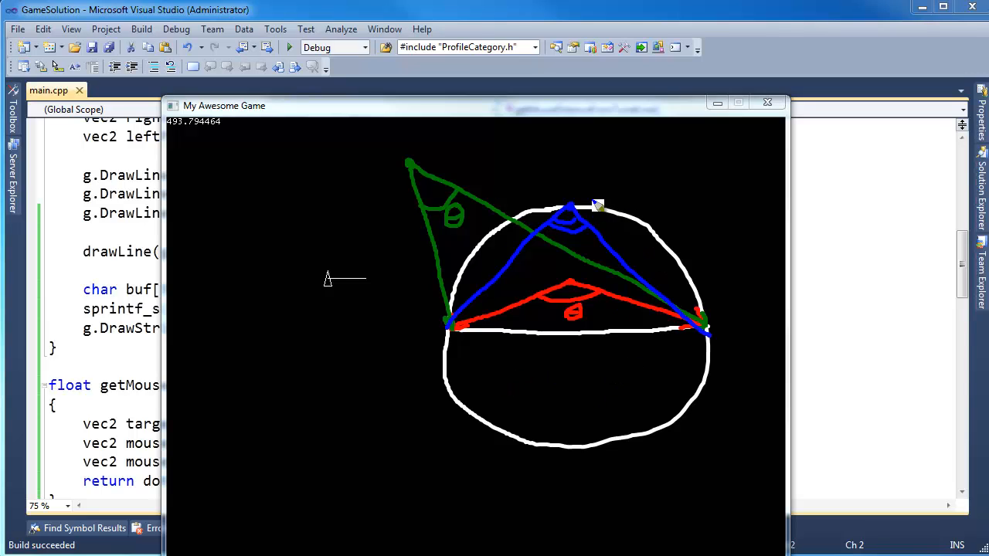
mouse_move(634, 291)
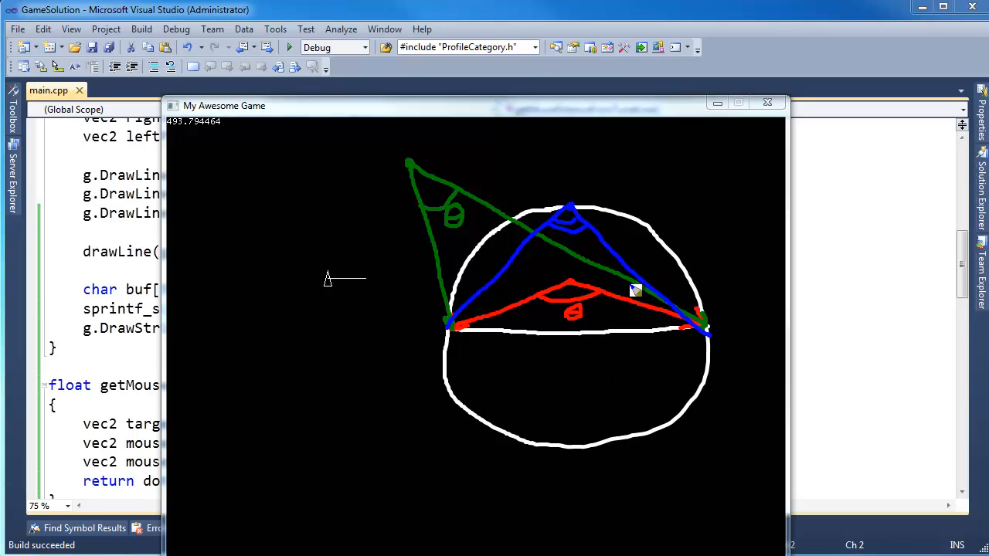
mouse_move(653, 274)
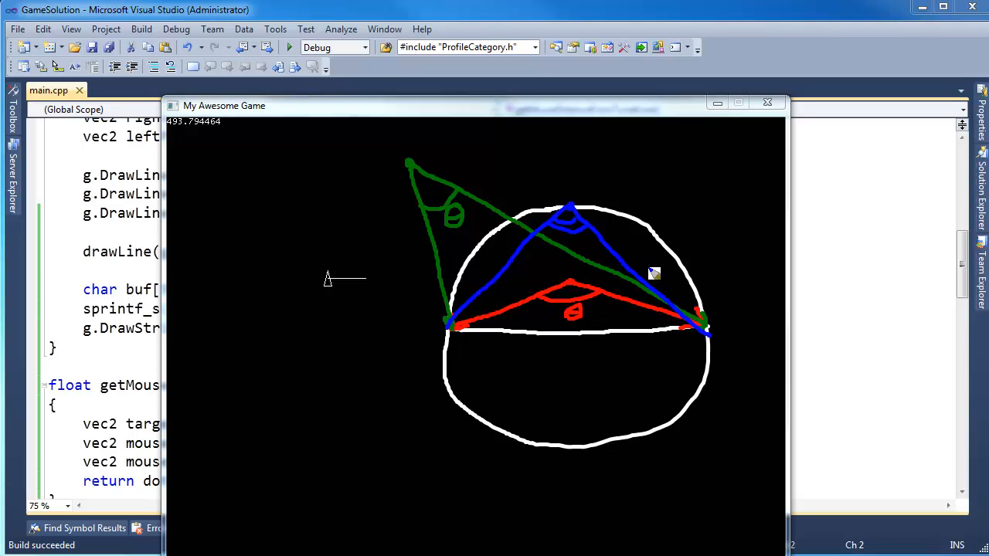
mouse_move(630, 297)
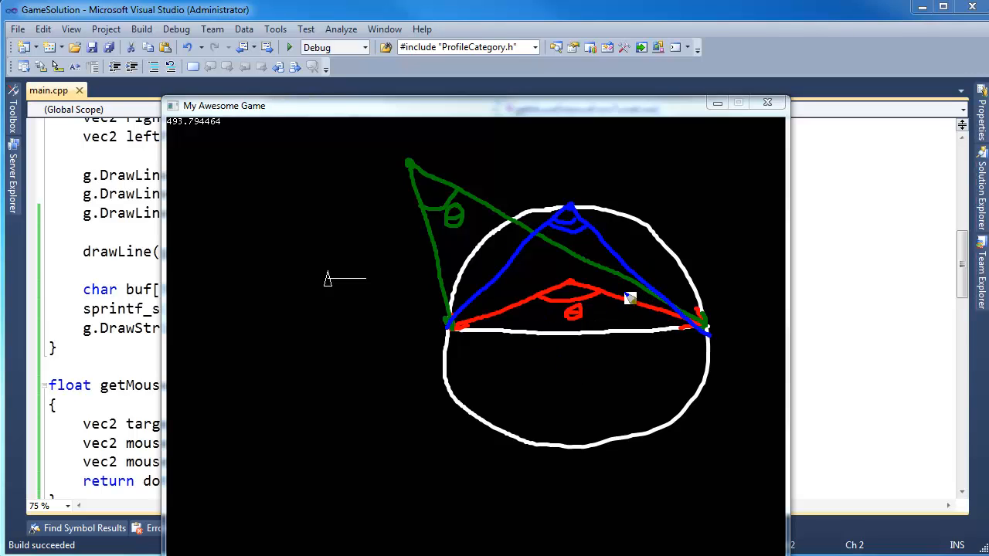
mouse_move(541, 224)
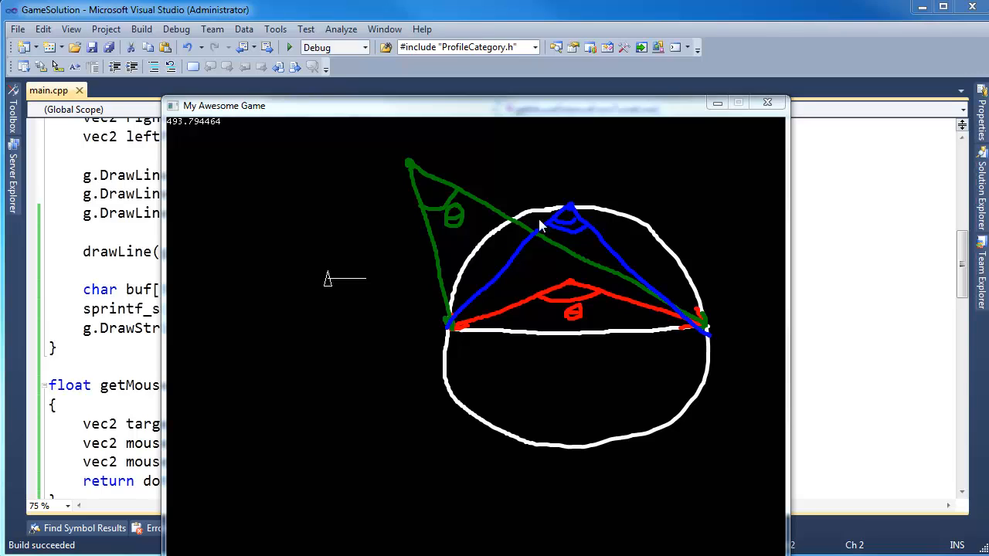
mouse_move(544, 262)
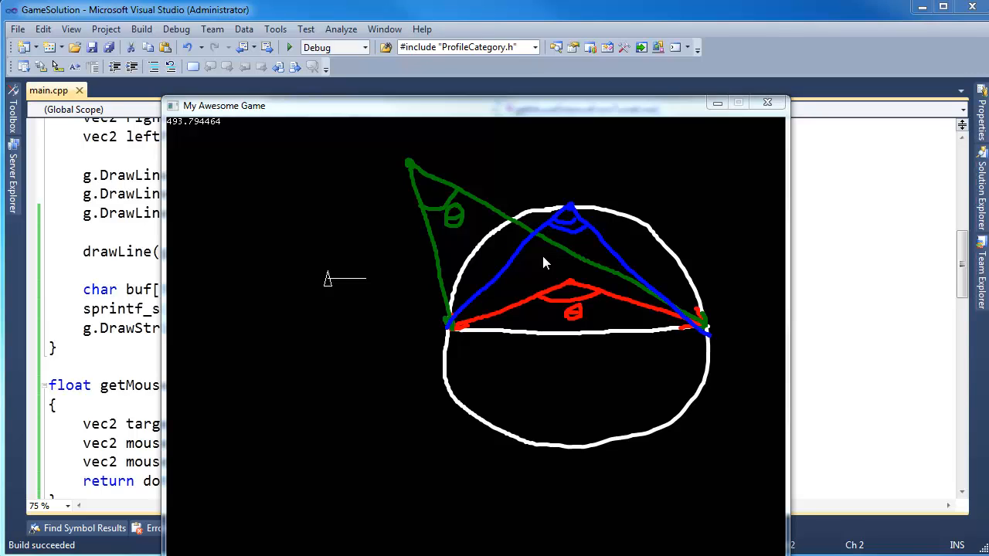
mouse_move(499, 242)
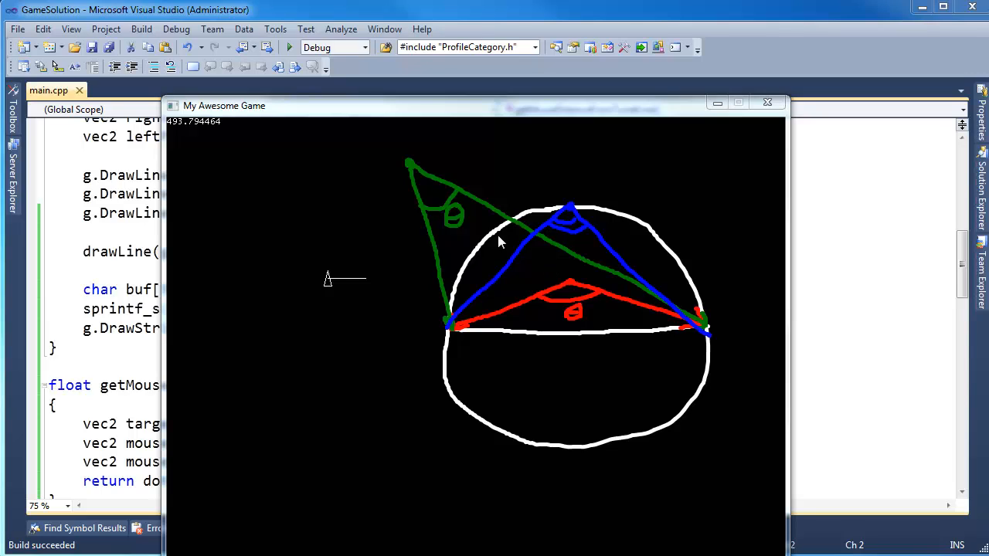
mouse_move(598, 316)
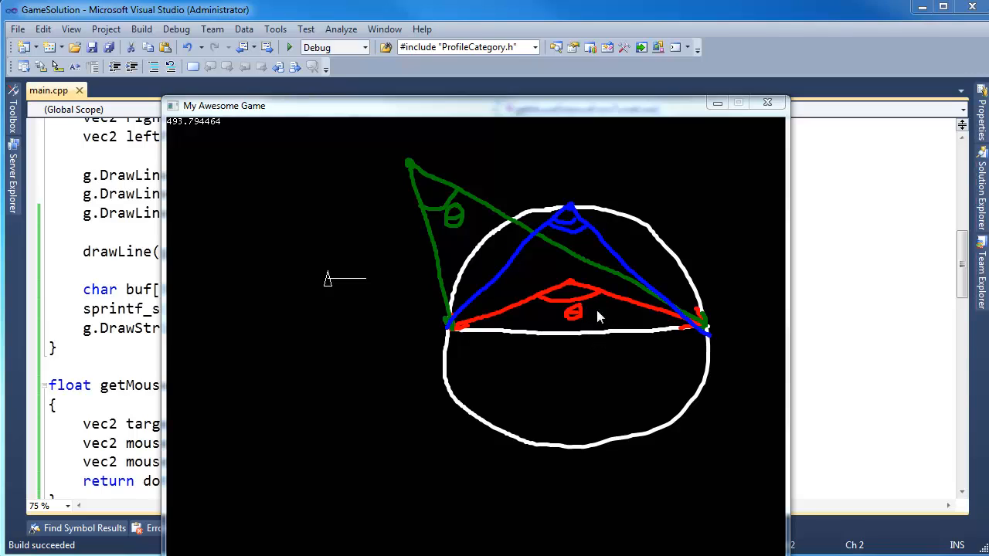
mouse_move(390, 332)
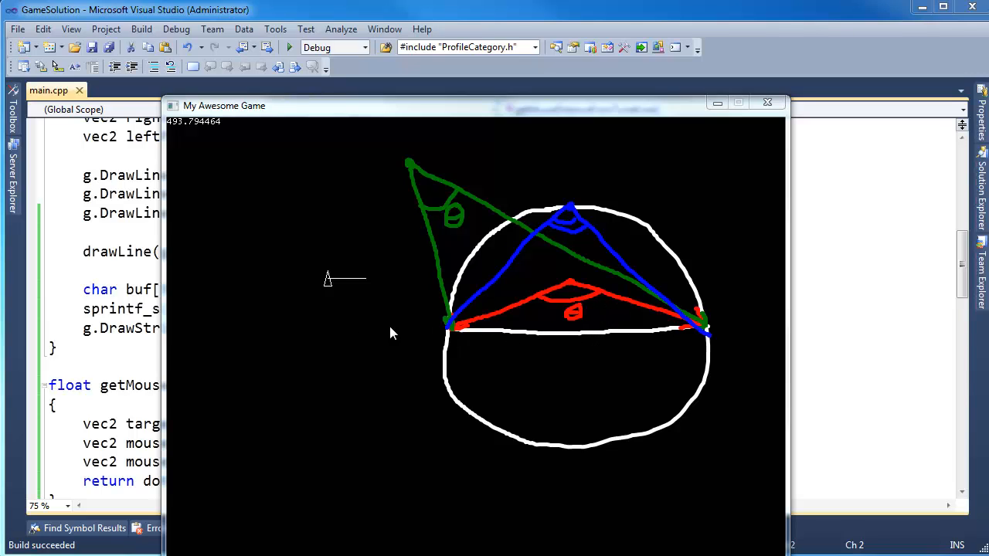
mouse_move(591, 335)
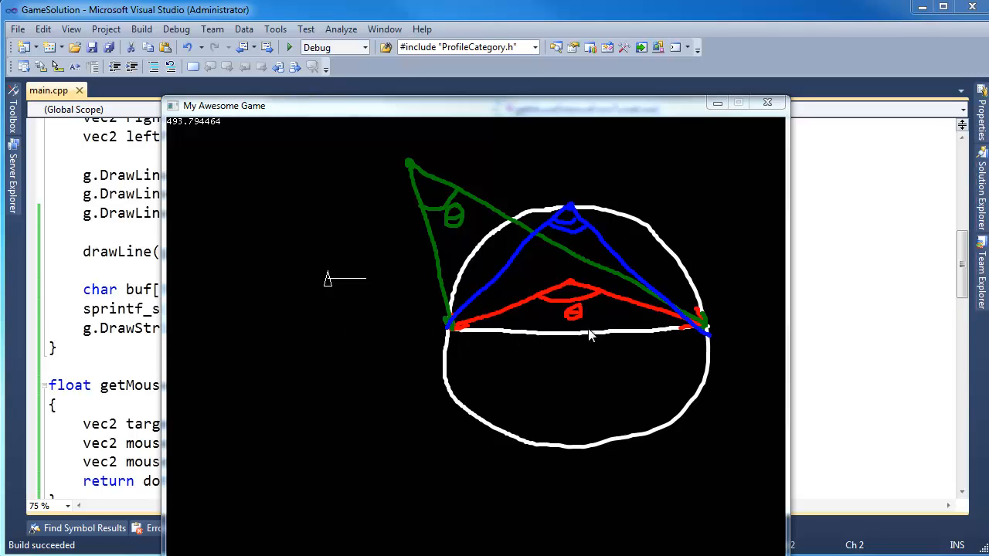
mouse_move(594, 340)
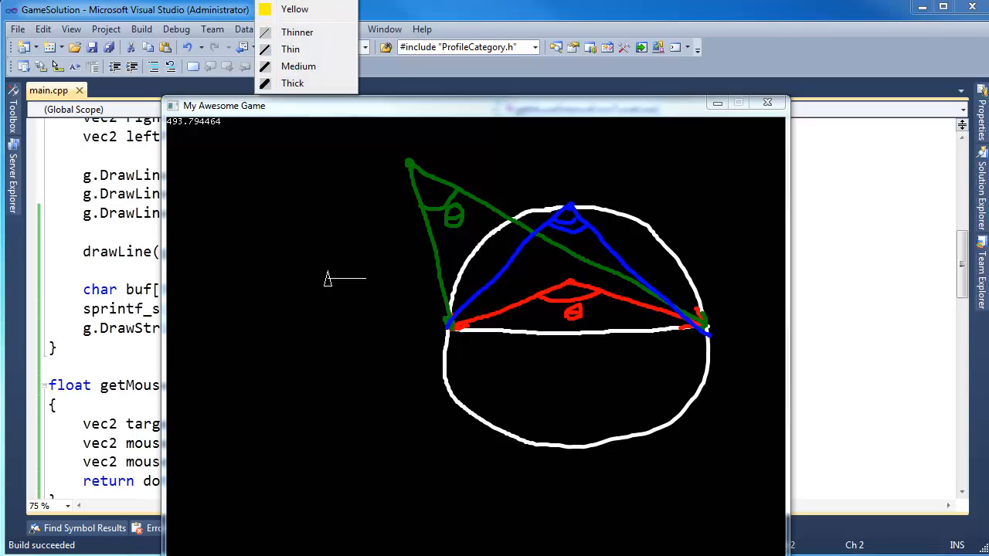
- Select white ink for the a and b side labels and the circled formula
click(248, 340)
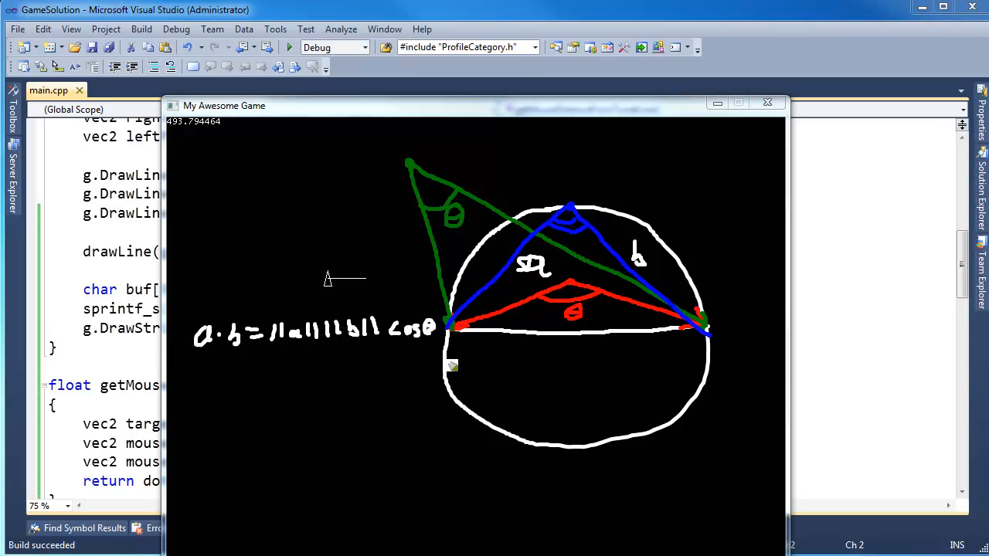
mouse_move(313, 354)
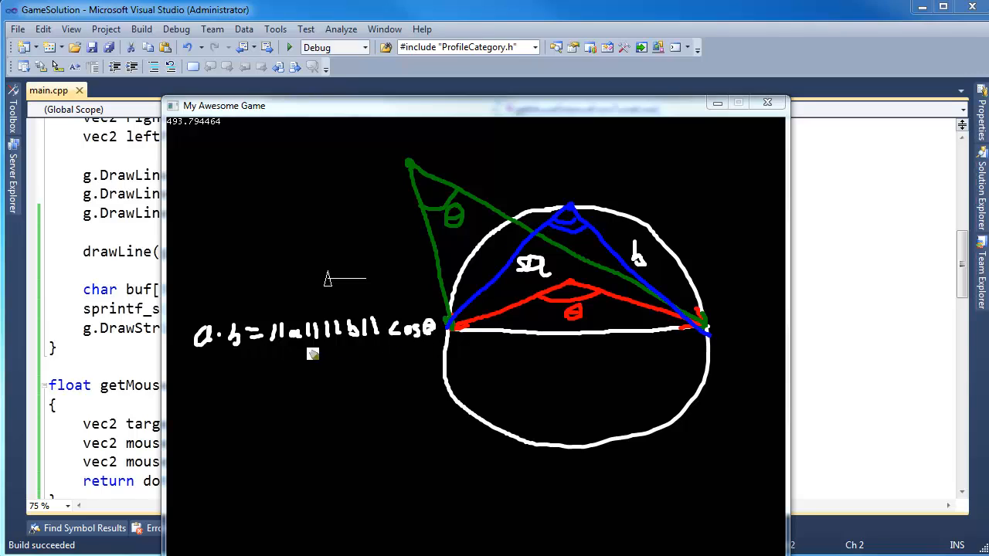
mouse_move(327, 343)
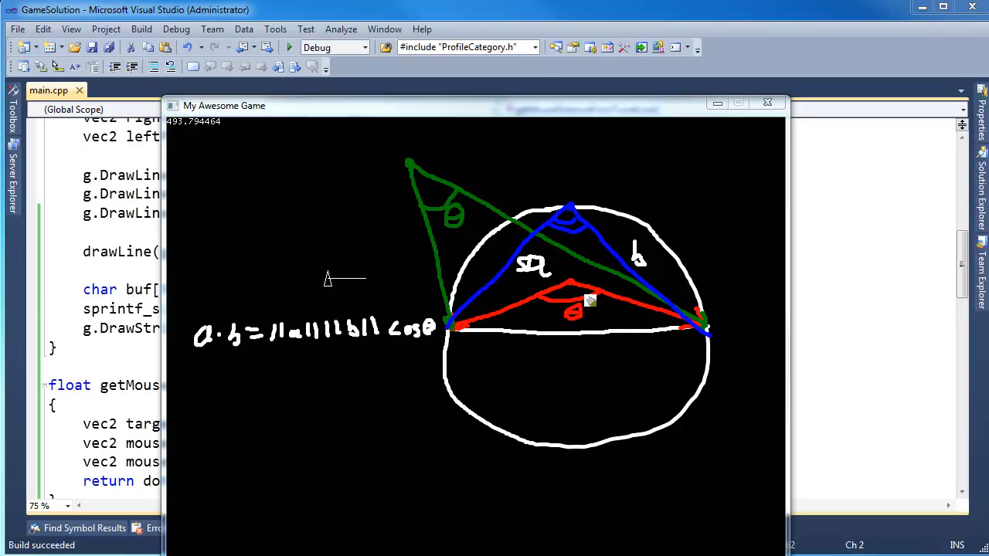
mouse_move(577, 285)
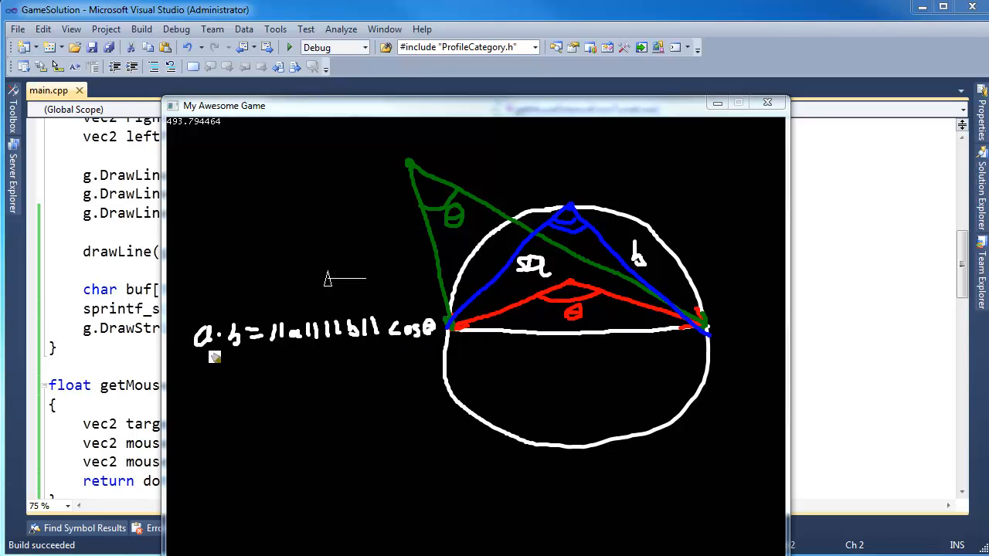
mouse_move(282, 317)
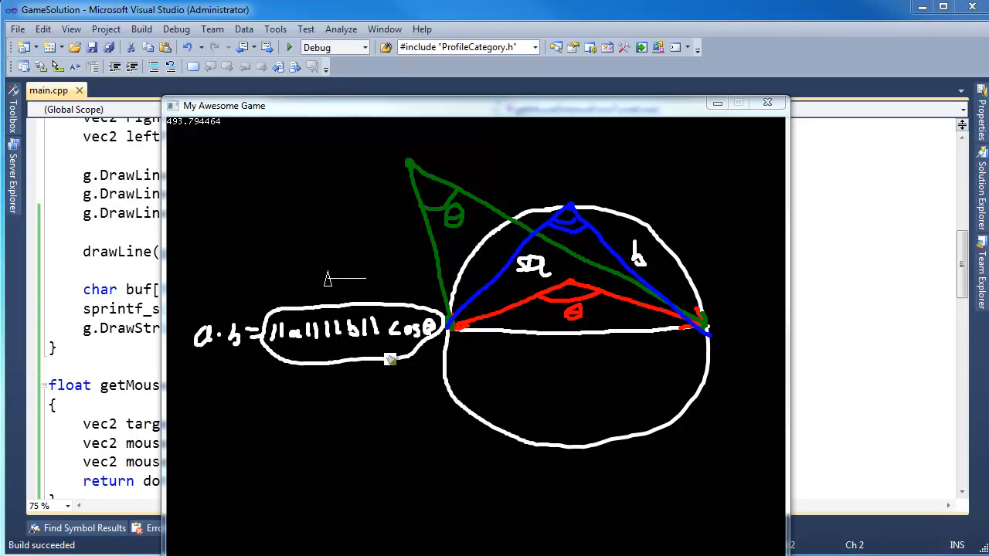
mouse_move(581, 292)
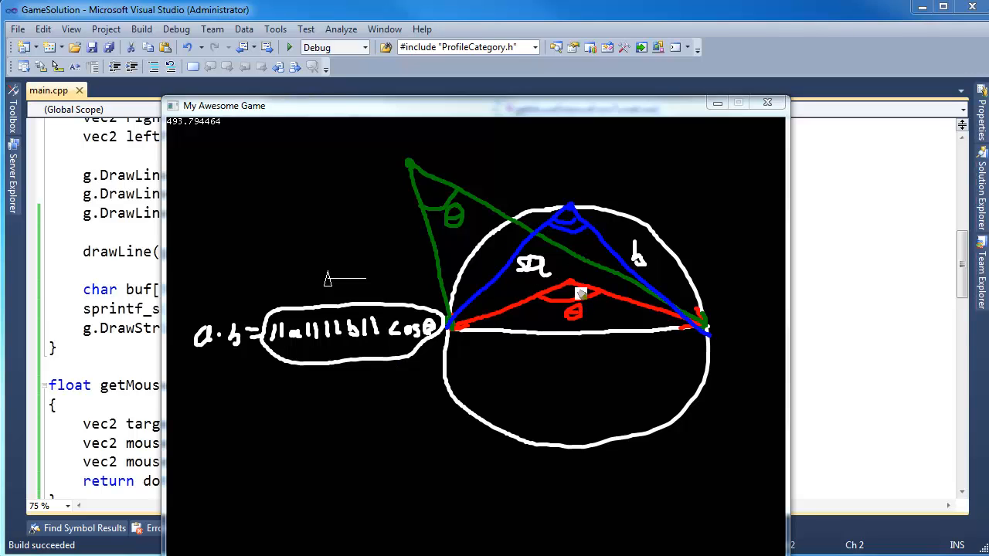
mouse_move(425, 210)
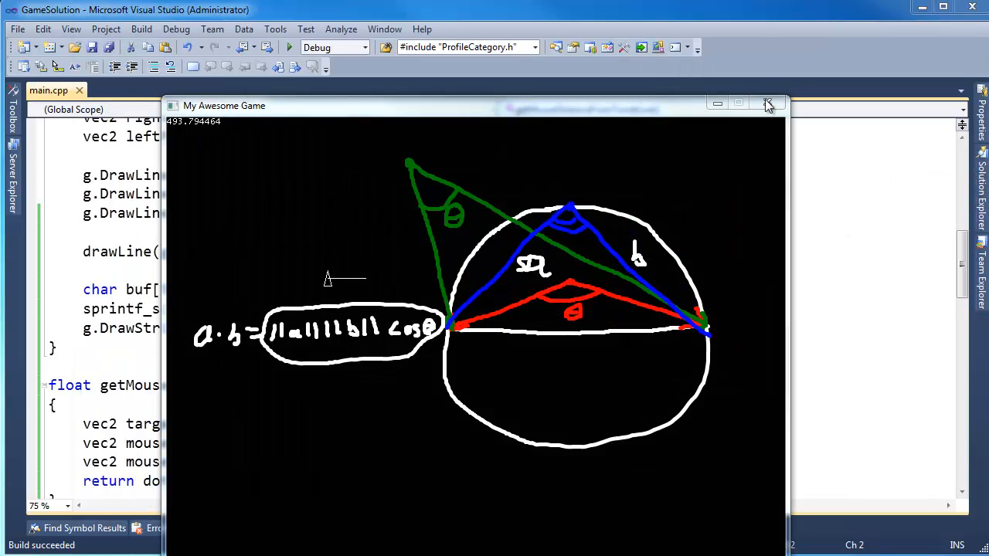
- Close the game and type bool isMouseWithinTurretCircle() below getMouseDistanceFromTurretLine
click(768, 105)
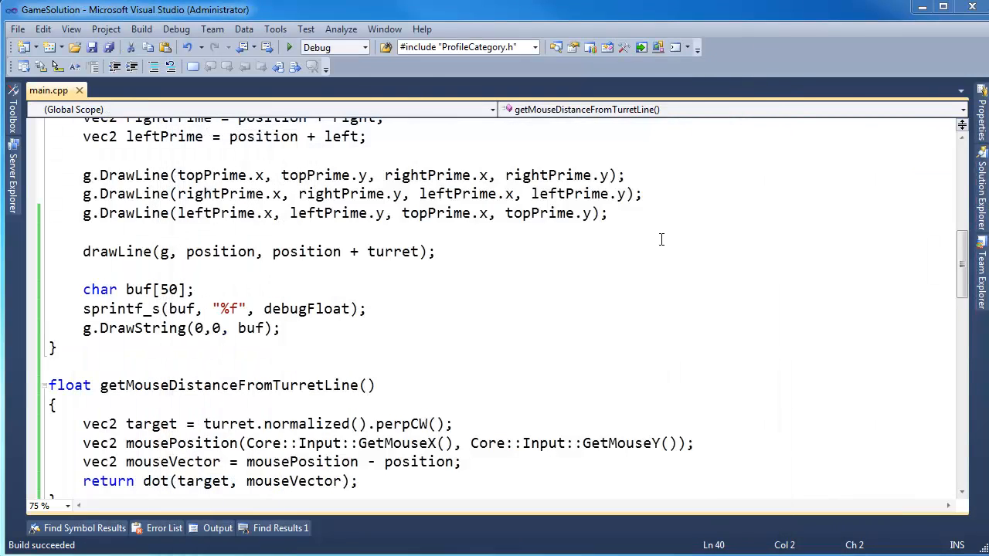
click(437, 251)
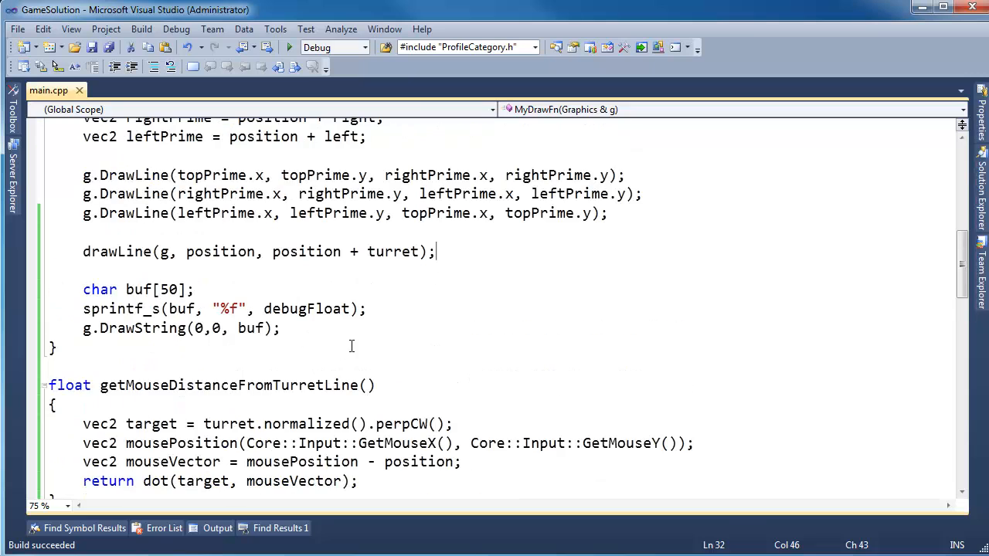
scroll(down, 3)
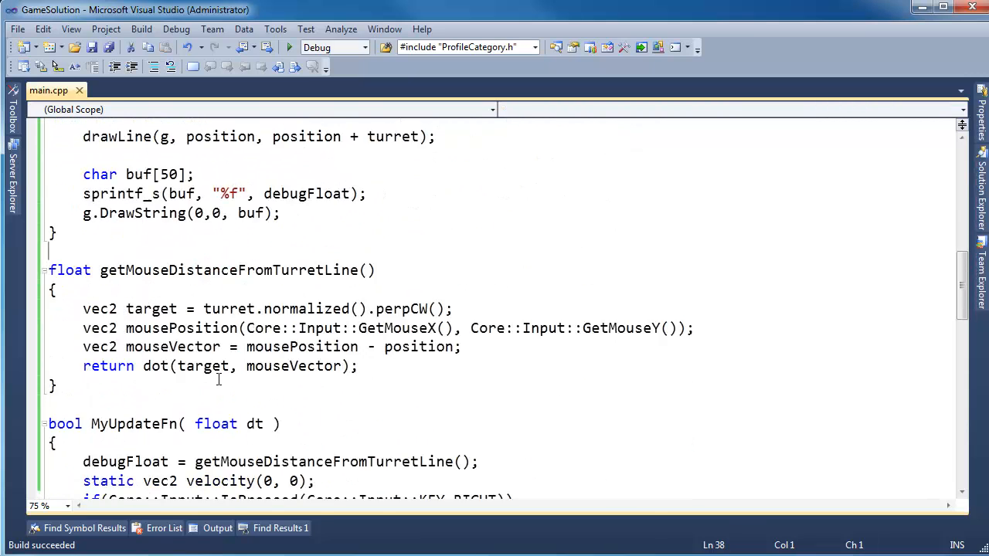
text(bool isMouse)
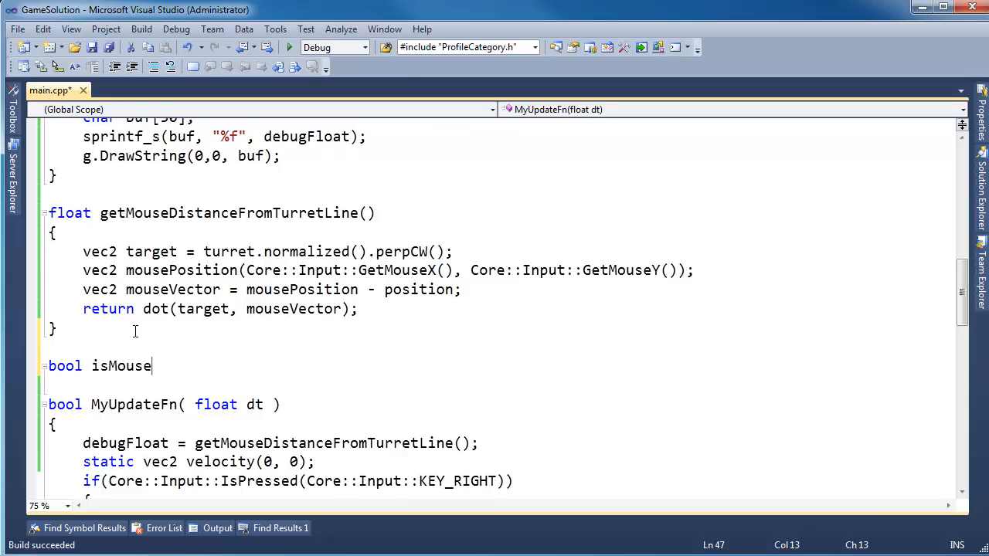
text(Within)
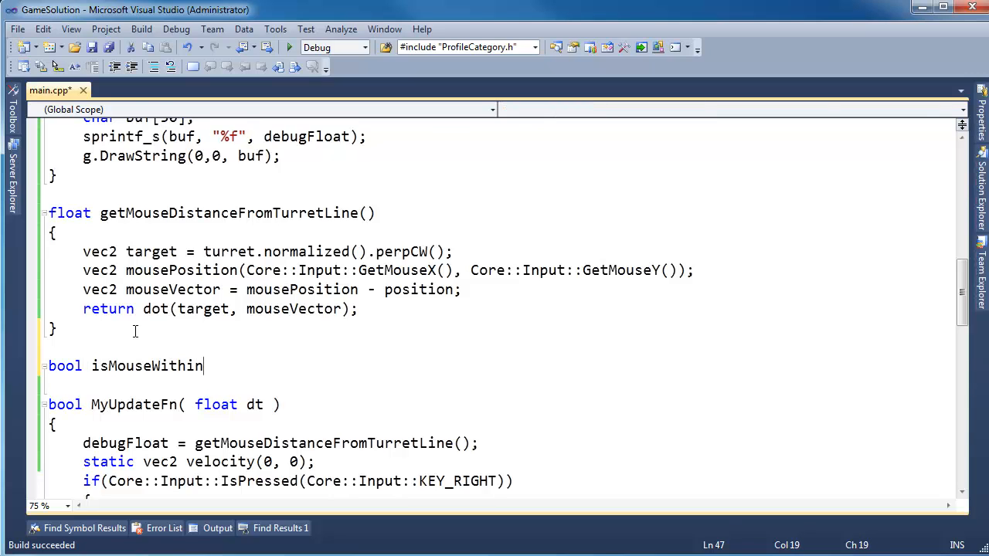
text(Turre)
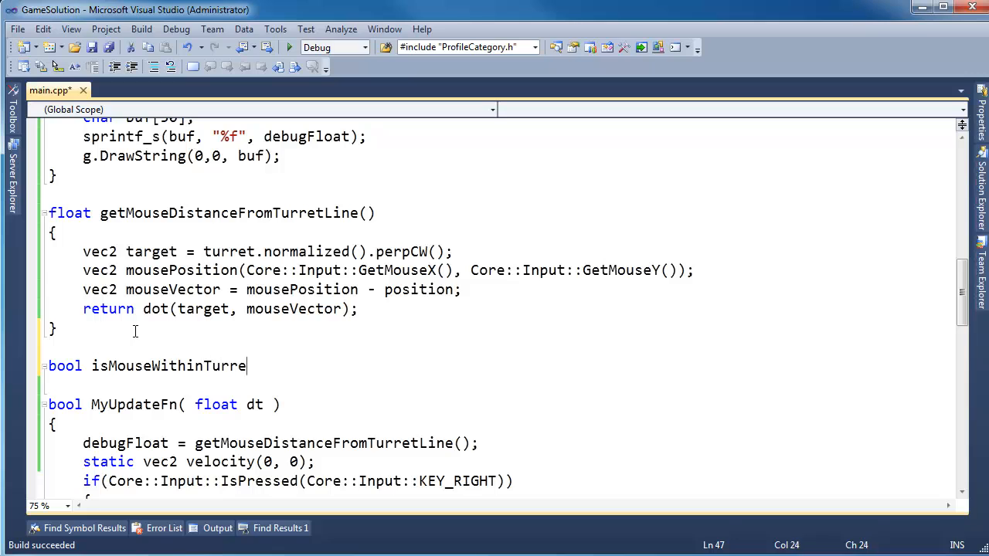
text(tCircle()
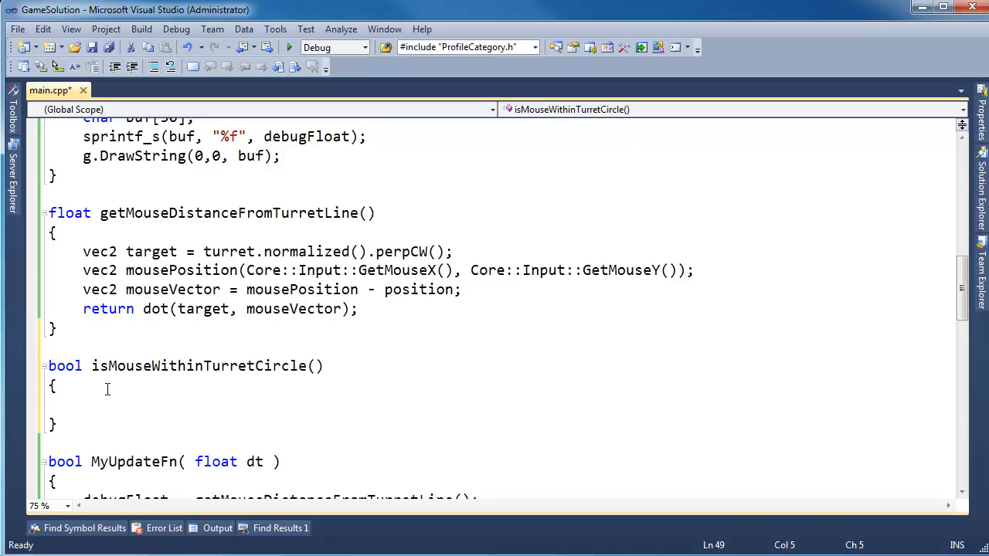
mouse_move(139, 405)
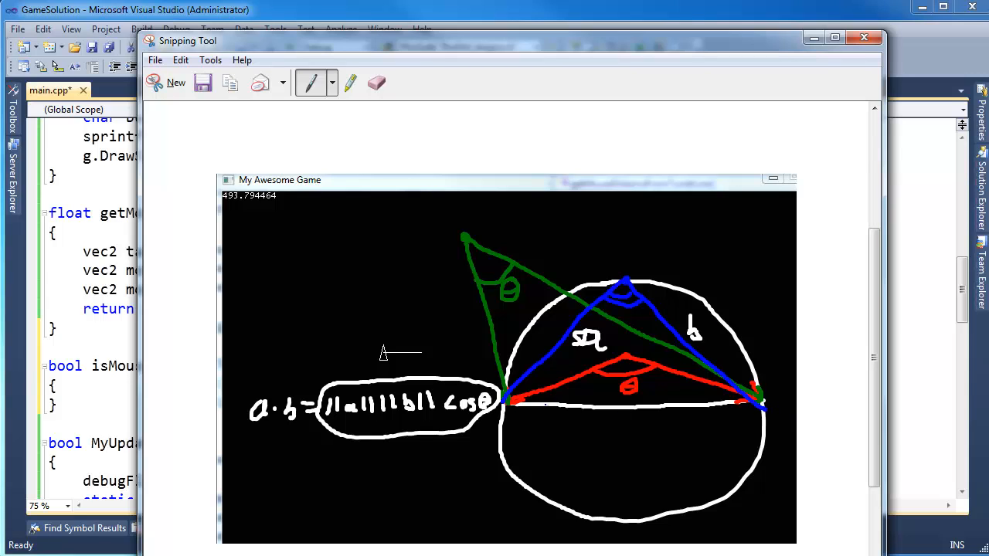
mouse_move(687, 54)
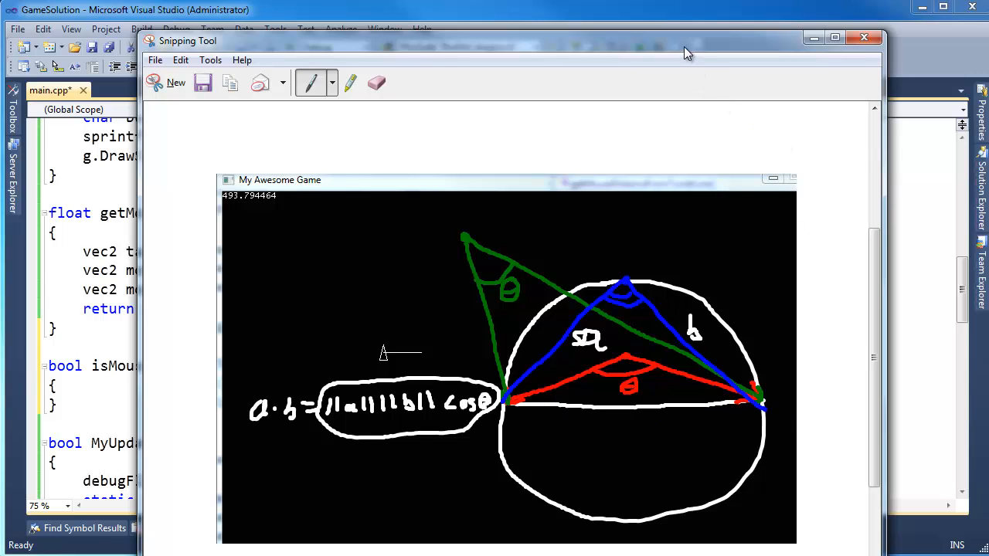
- Declare vec2 testVector1 = position - mousePosition, correcting a mistaken mouse_event reference
click(864, 37)
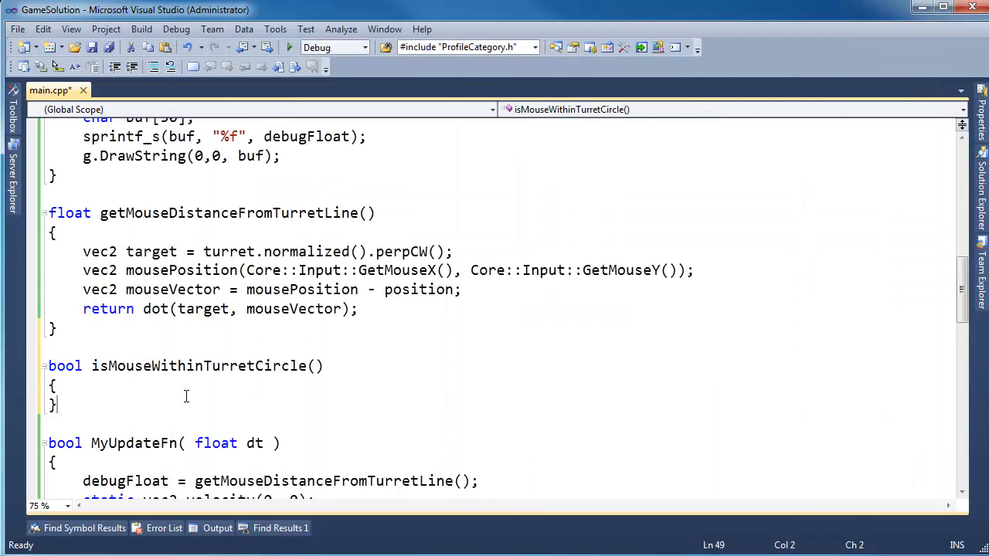
text(vec2)
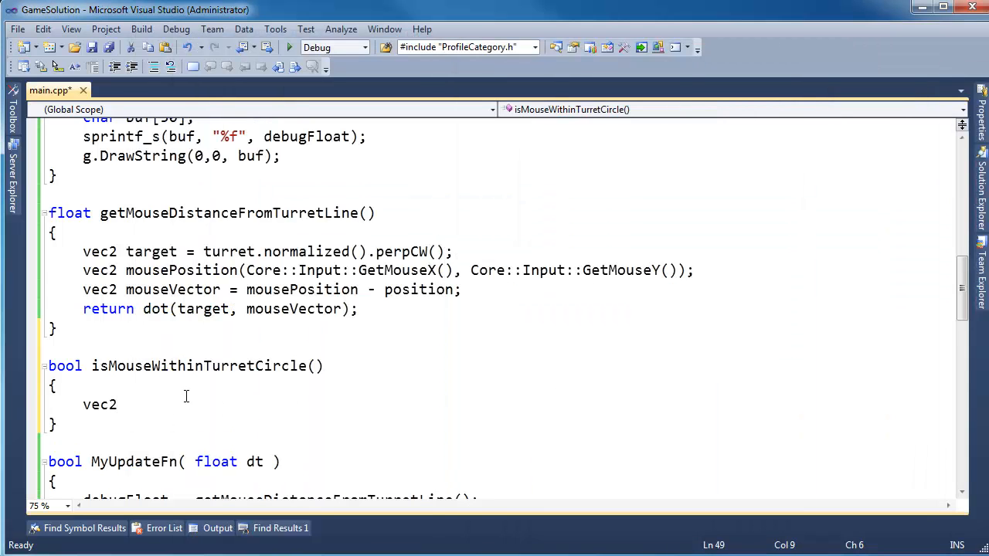
text(tes)
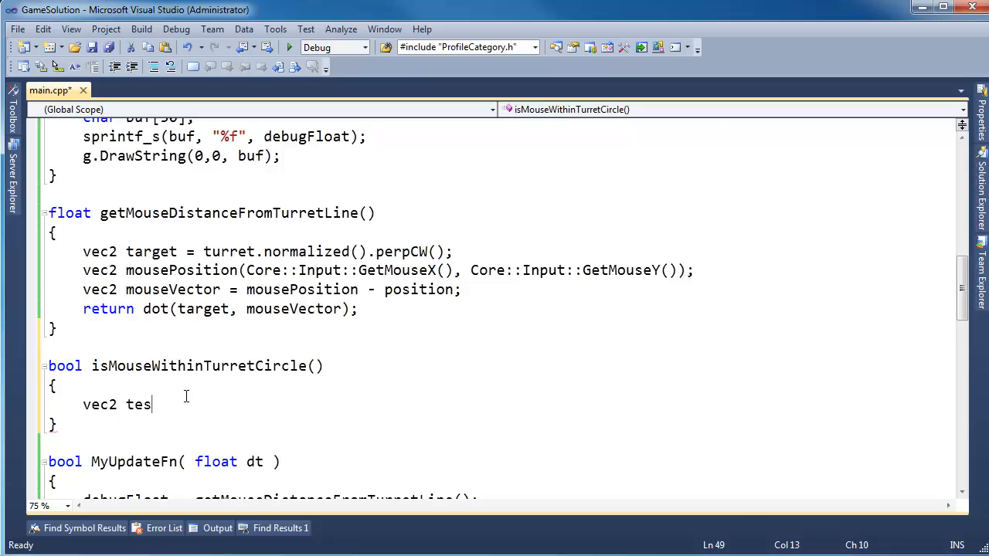
text(tVect)
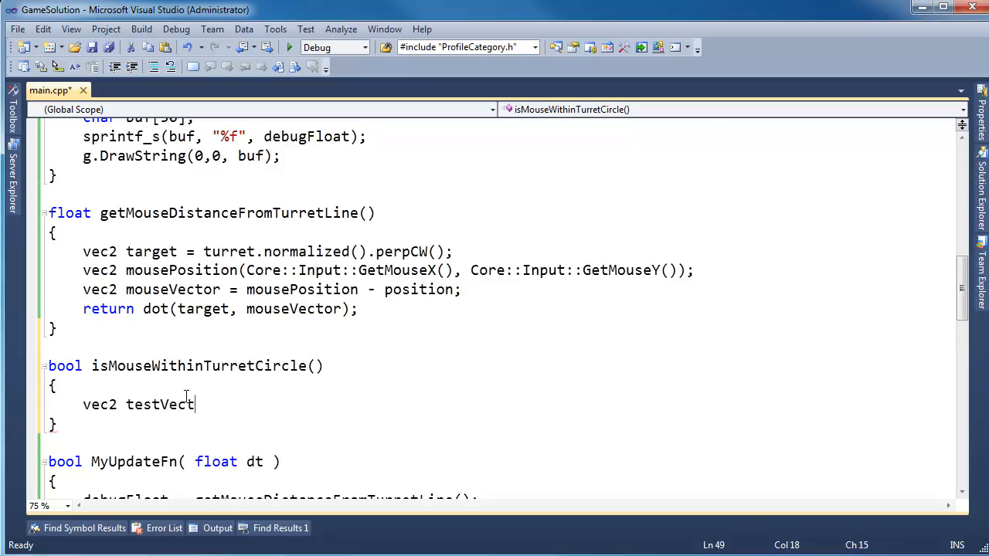
text(or1 =)
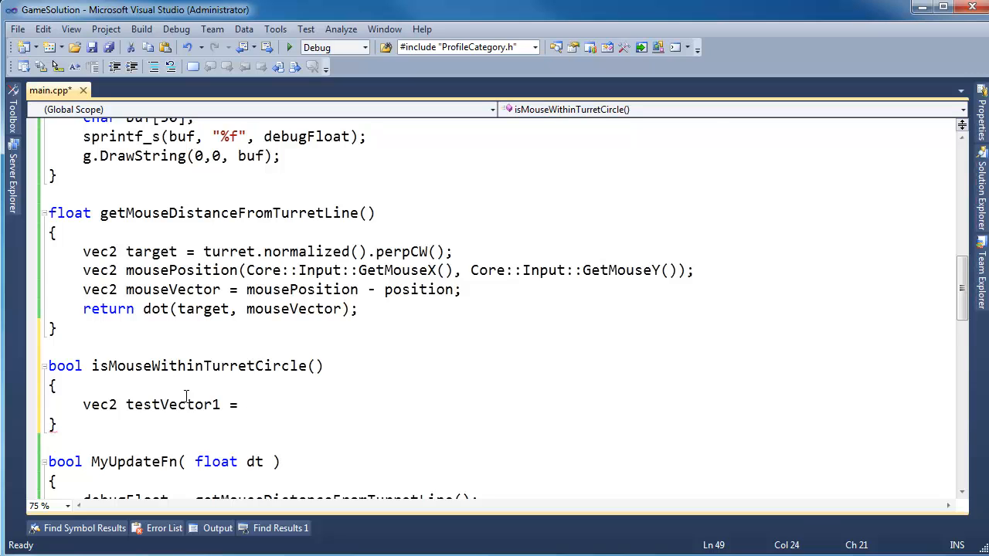
text(position)
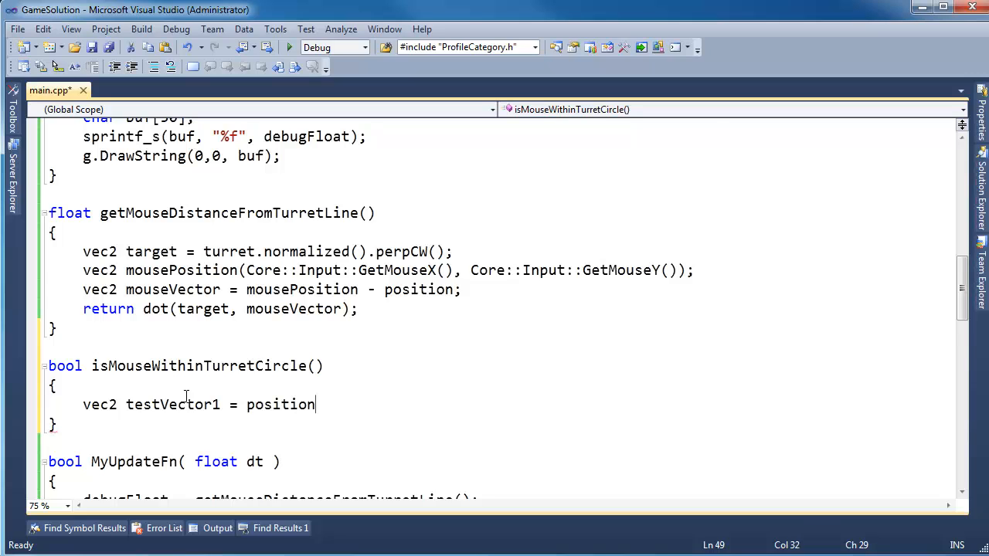
text(- mouse_event)
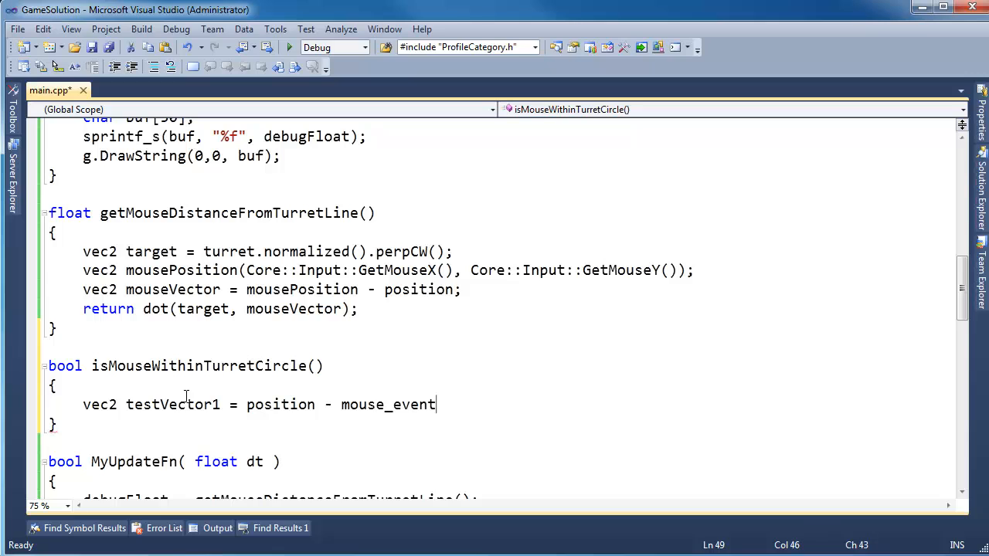
key(BackSpace)
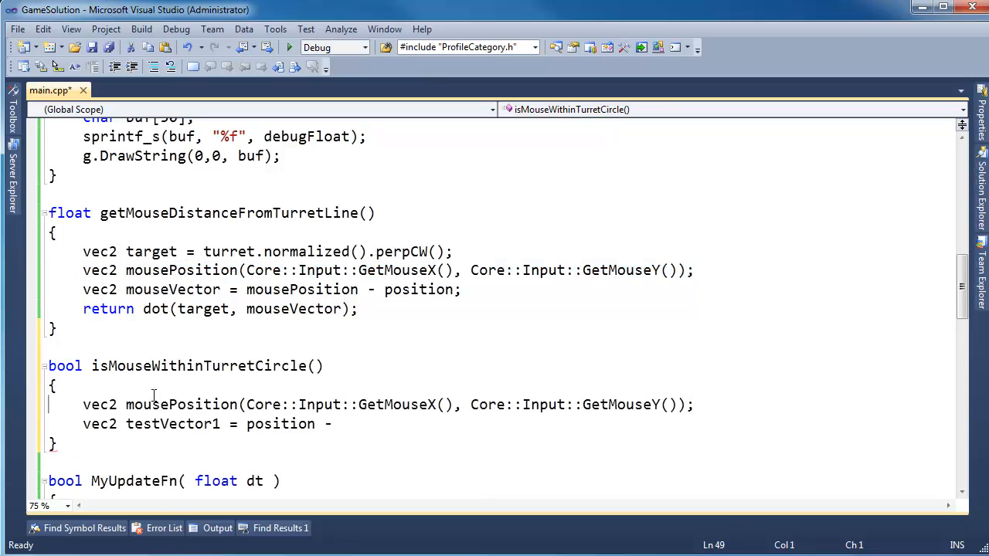
text(mousePosition;)
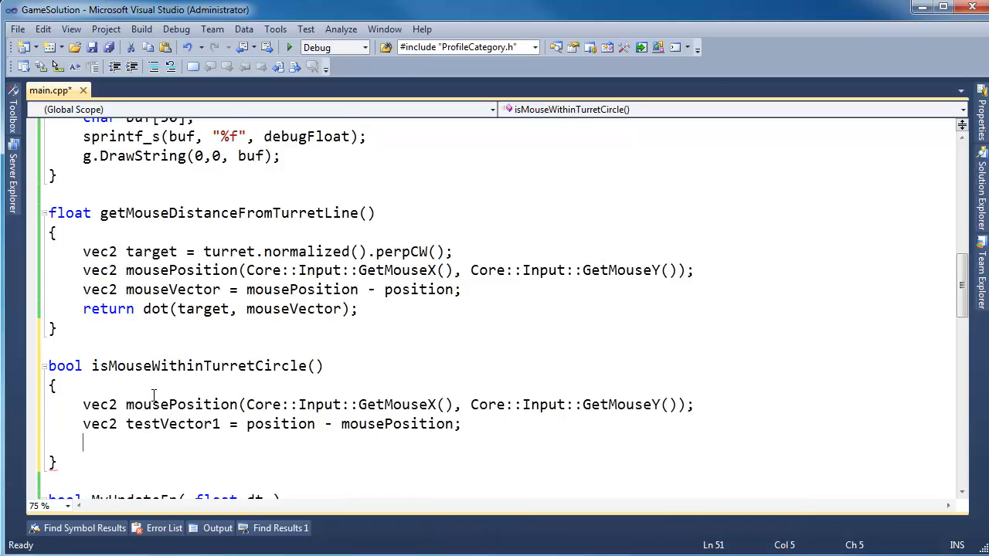
- Add testVector2 = (position + turret) - mousePosition on the next line
text(vec2 testve)
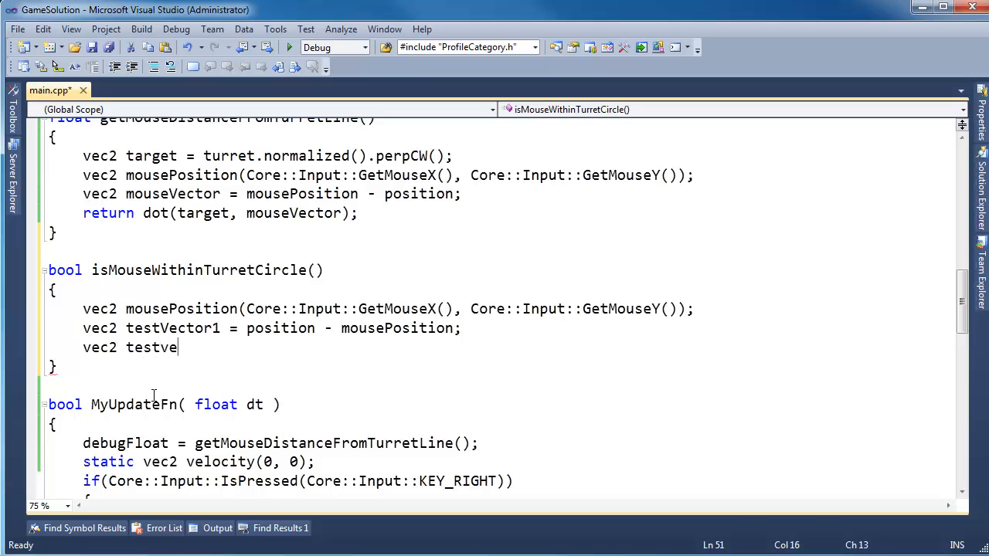
key(BackSpace)
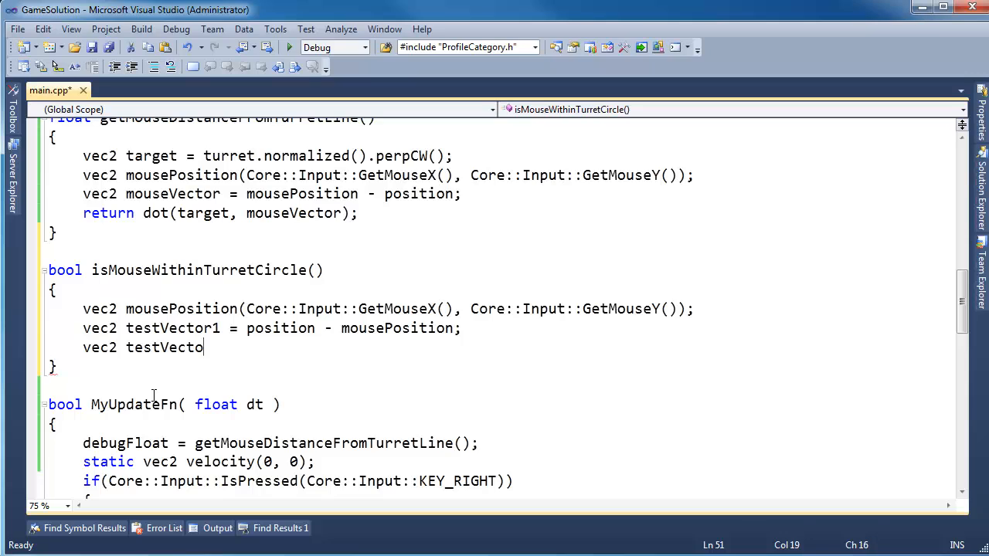
text(r2 =)
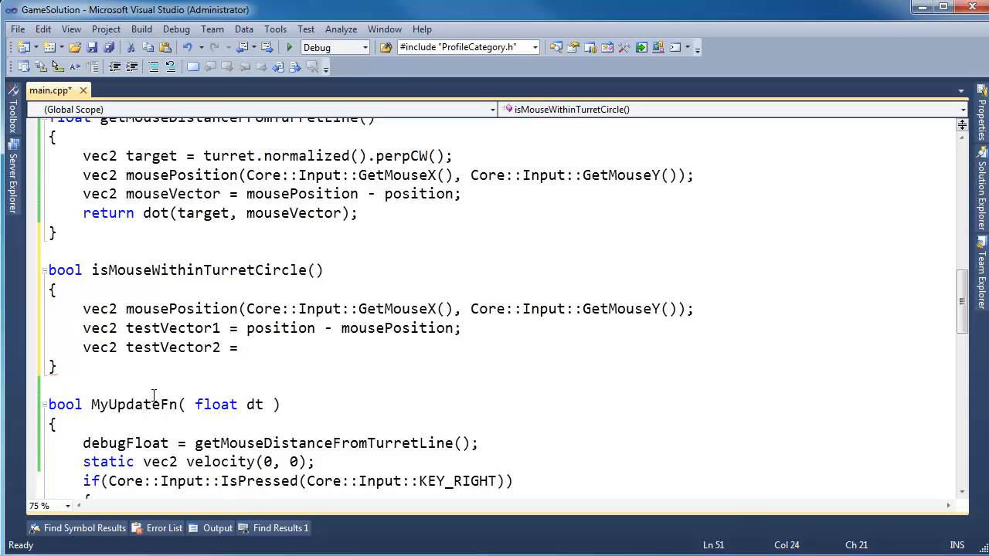
text(()
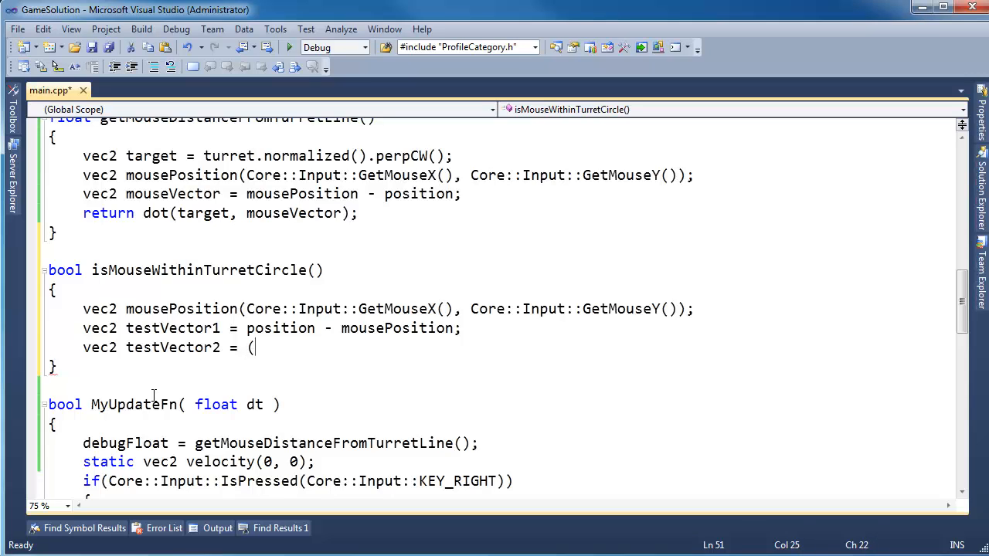
text(position +)
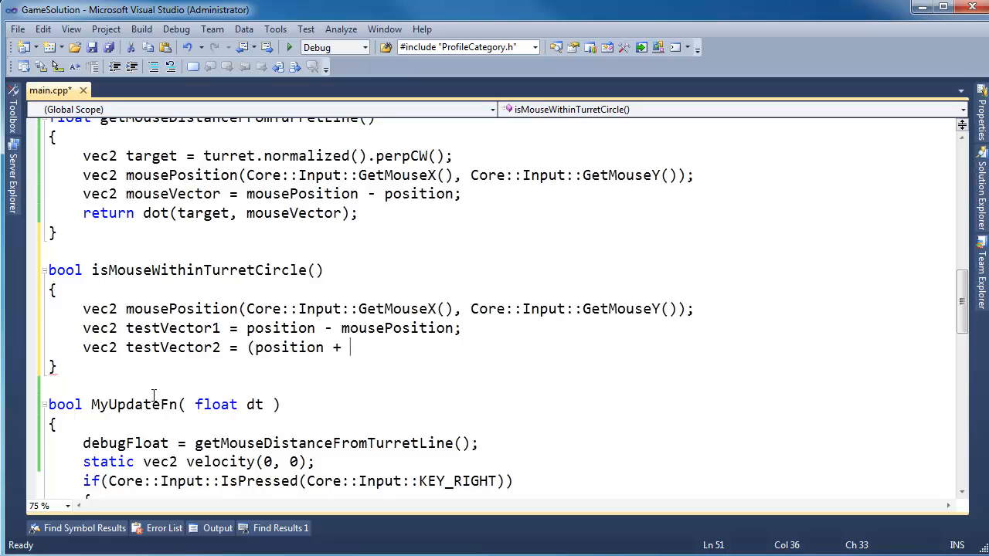
text(turret)
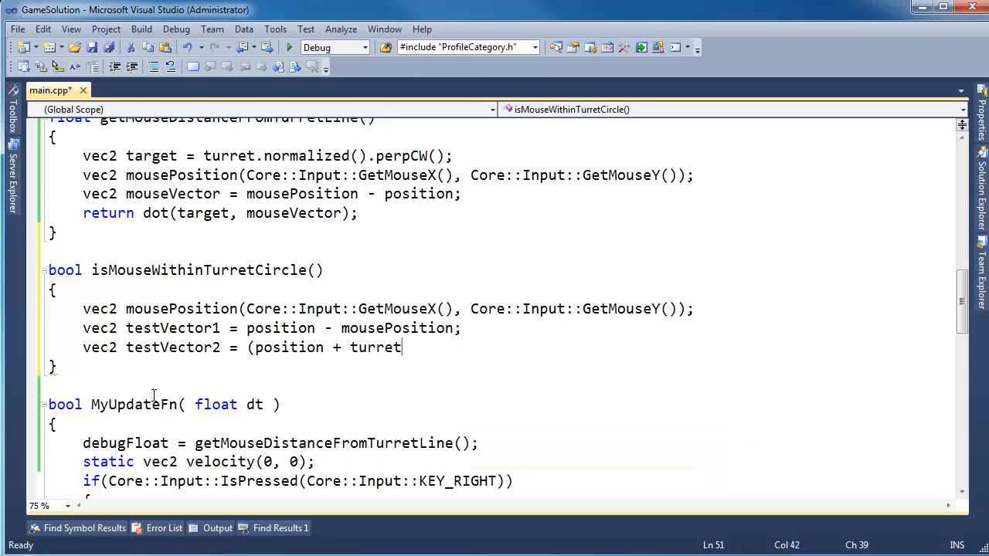
text() -)
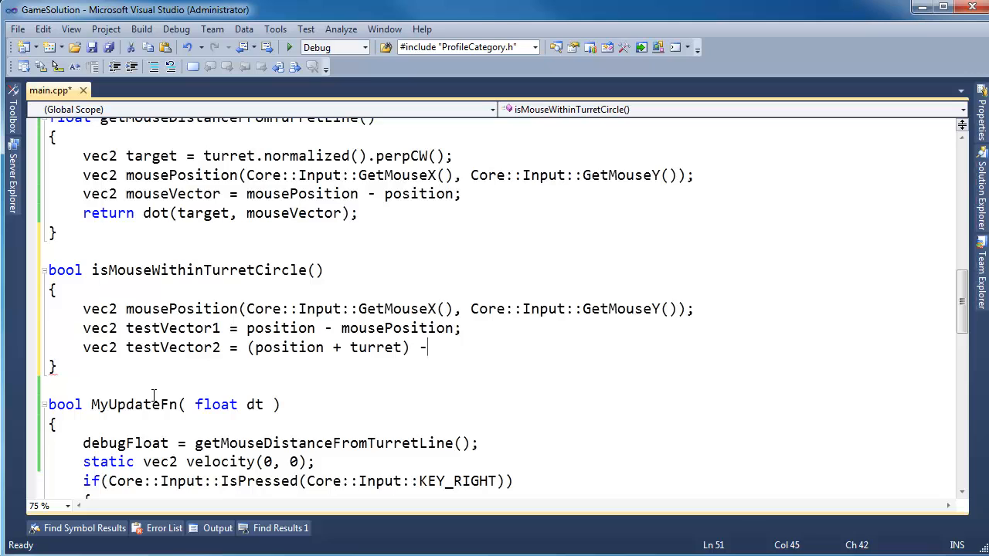
text(mousePosition)
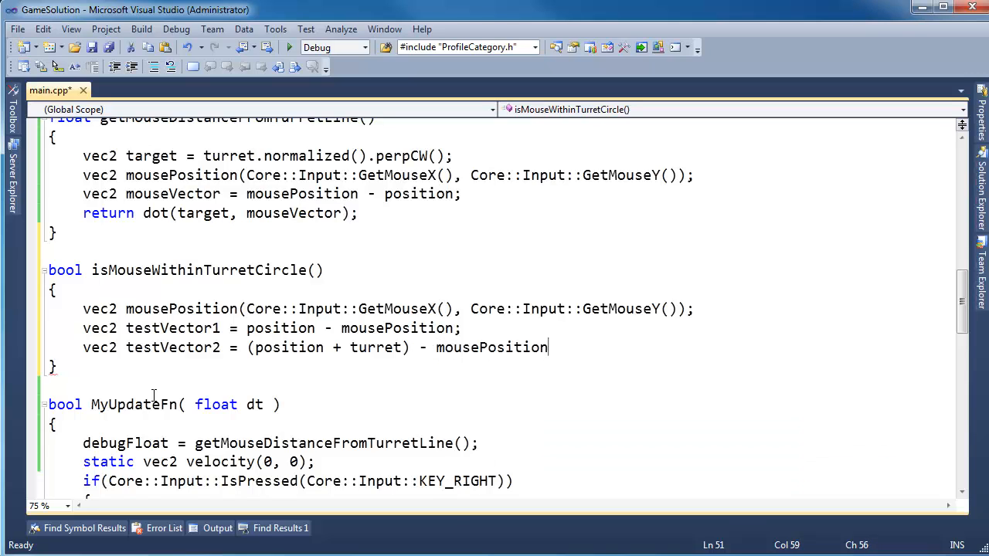
key(Return)
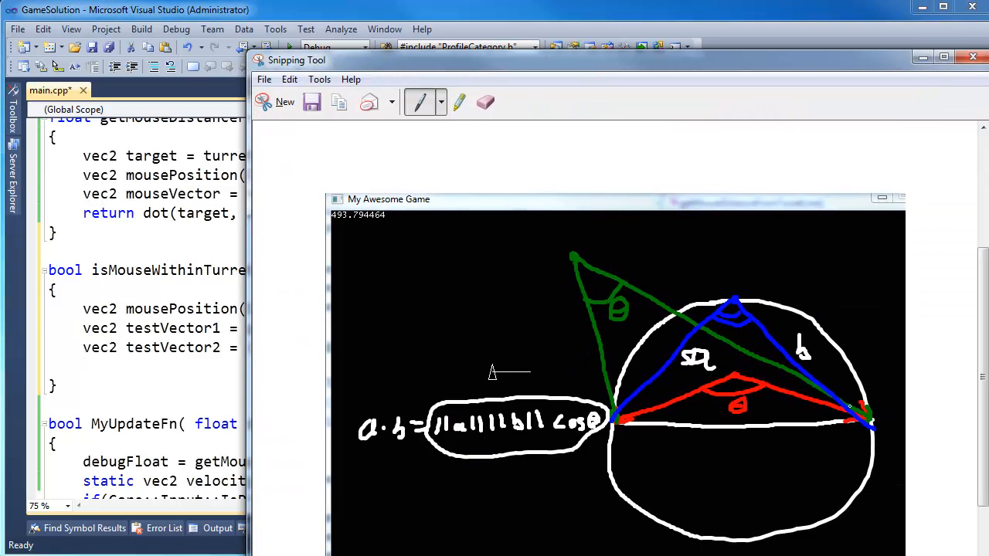
mouse_move(726, 75)
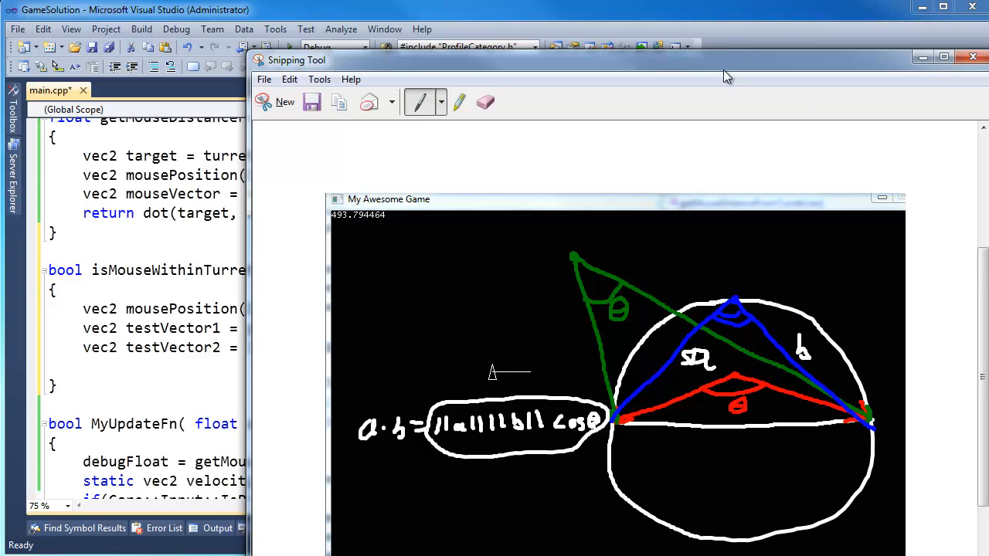
mouse_move(712, 72)
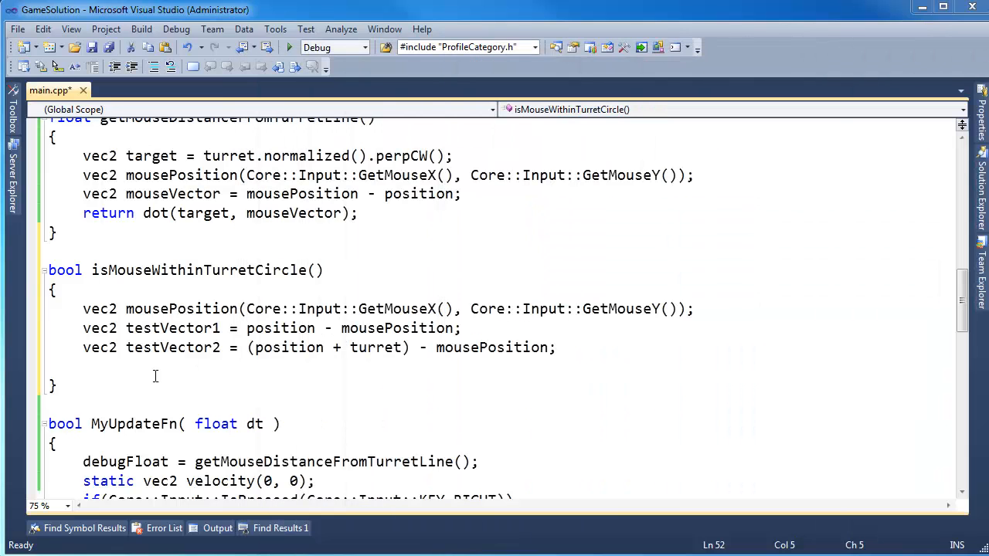
- Type the return line: return dot(testVector1, testVector2) < 0
text(return)
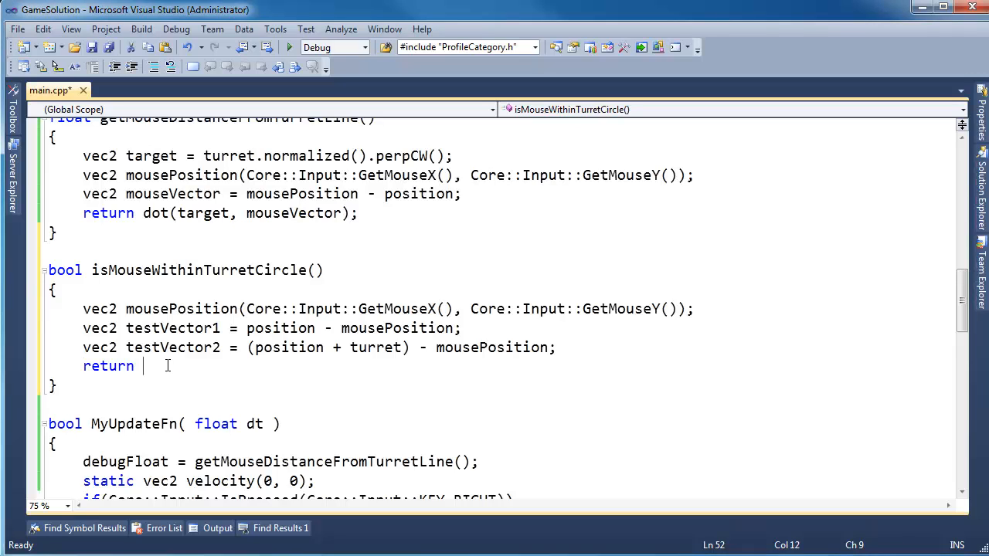
text(dot)
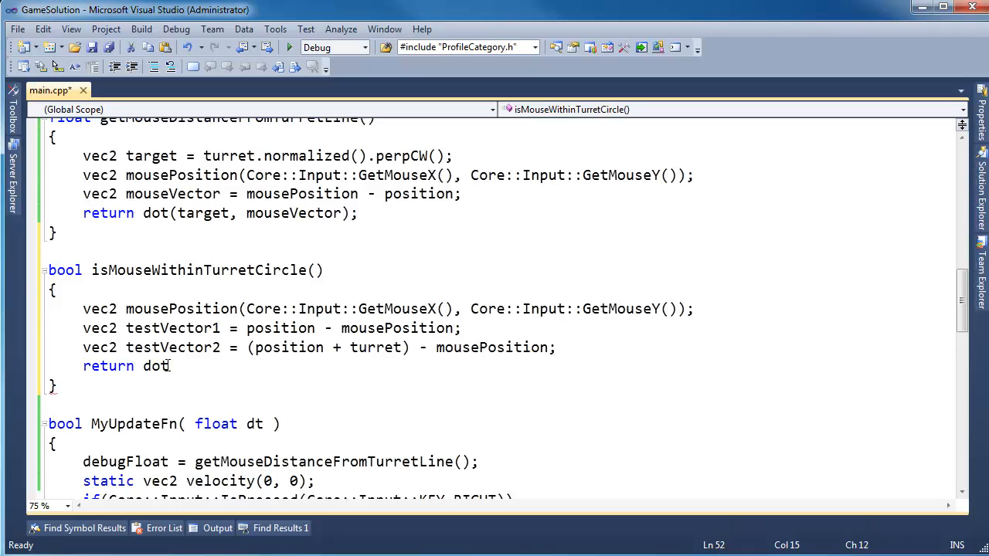
text((testve)
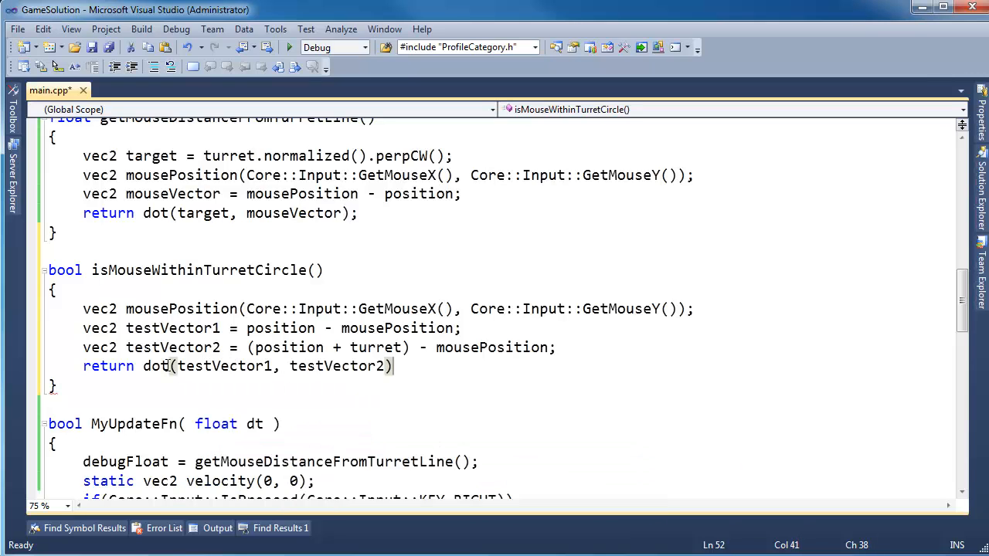
text(< 0)
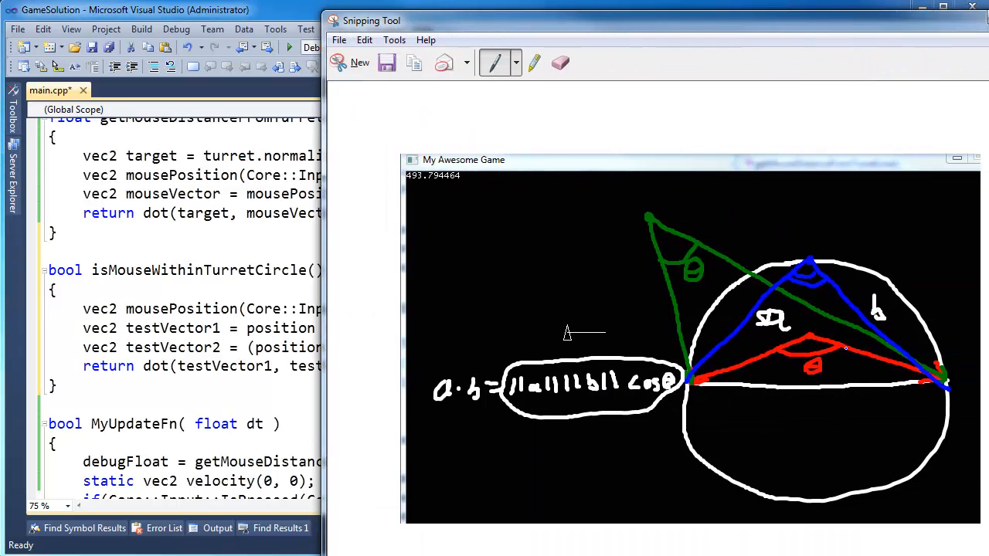
mouse_move(888, 70)
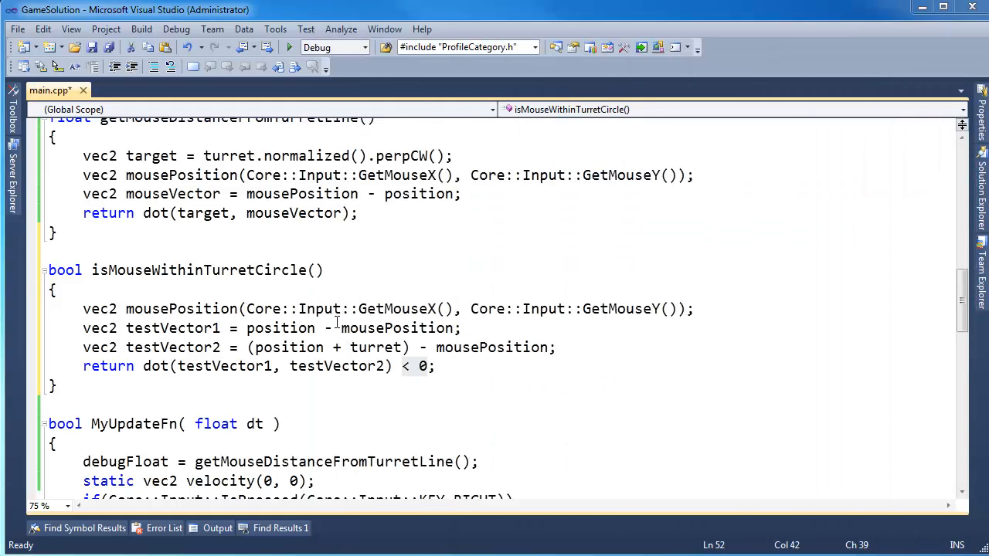
- Scroll down through main.cpp to review the finished return statement
scroll(down, 3)
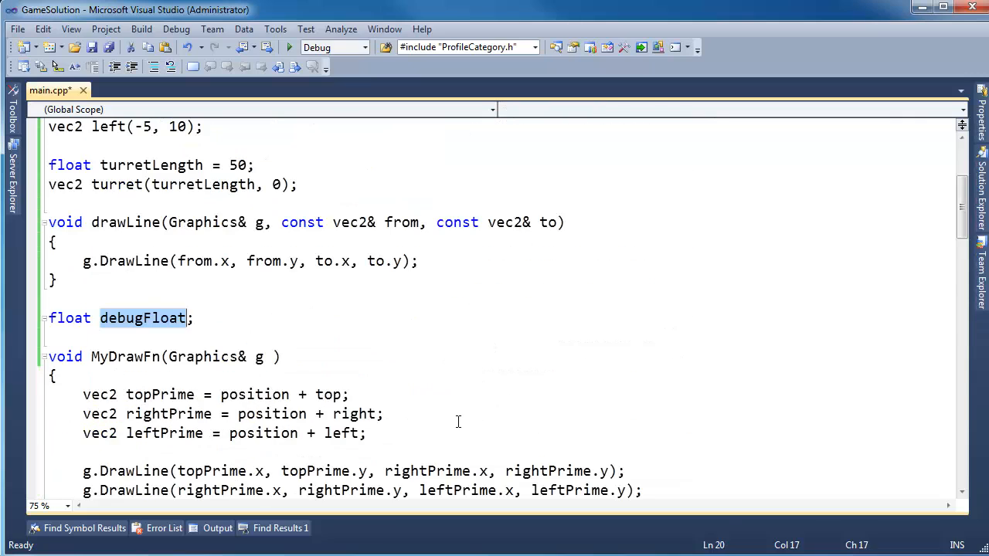
- Declare a global bool debugBool; next to debugFloat
text(int de)
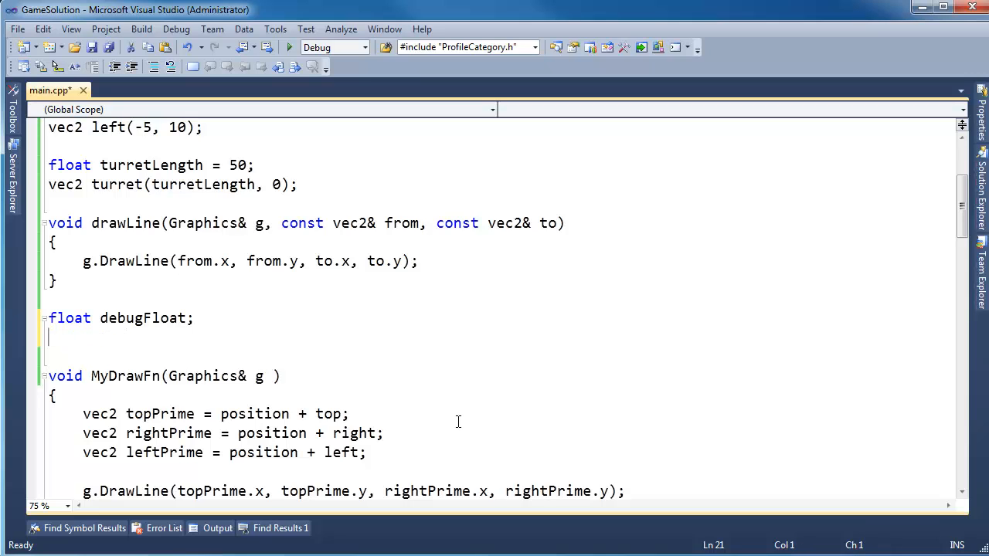
text(bool debug)
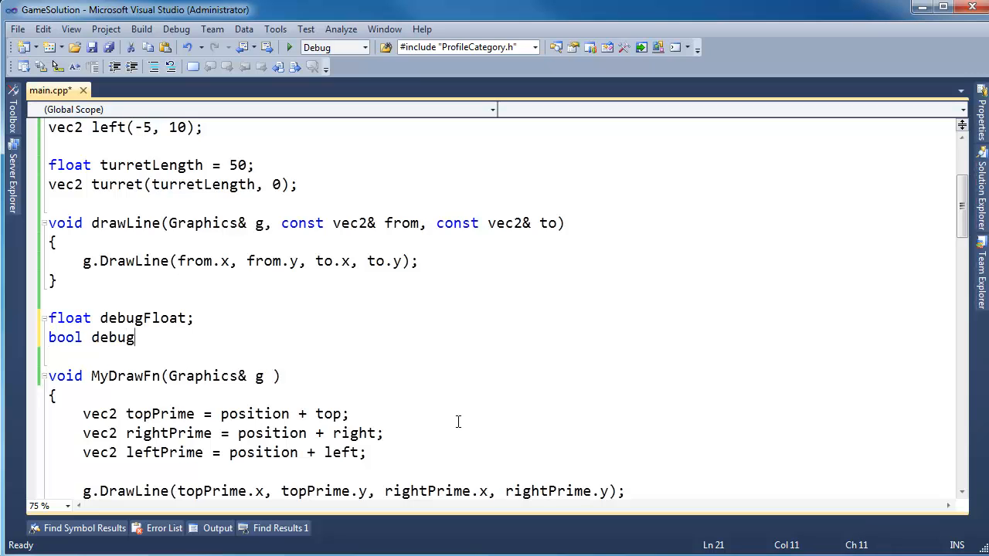
text(Bool;)
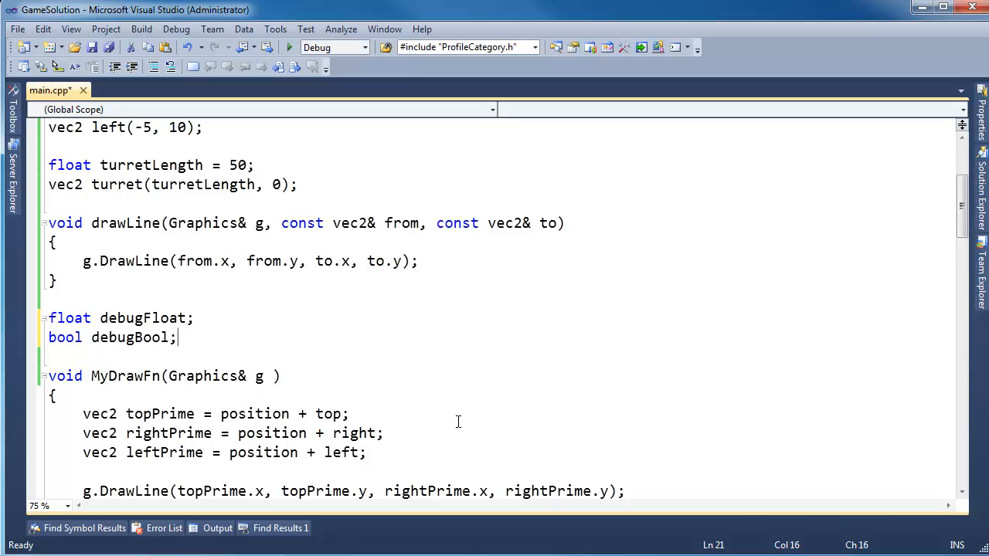
- In MyUpdateFn, assign debugBool = isMouseWithinTurretCircle(); after the debugFloat update
scroll(down, 3)
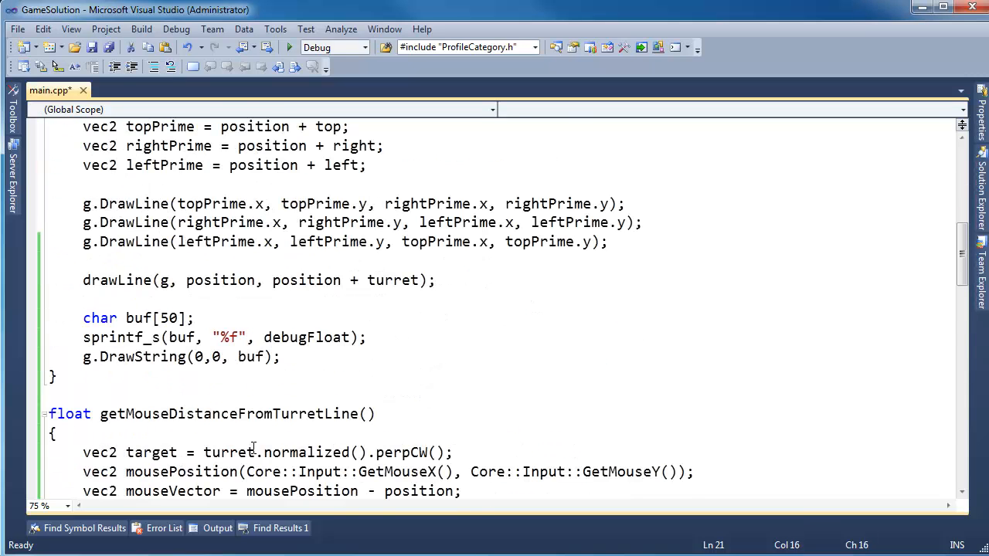
scroll(down, 3)
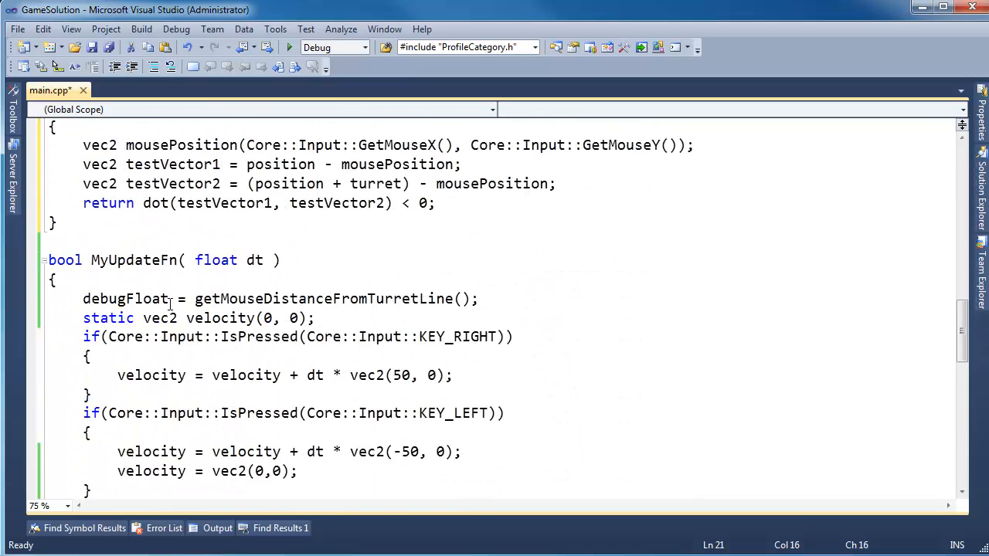
text(d)
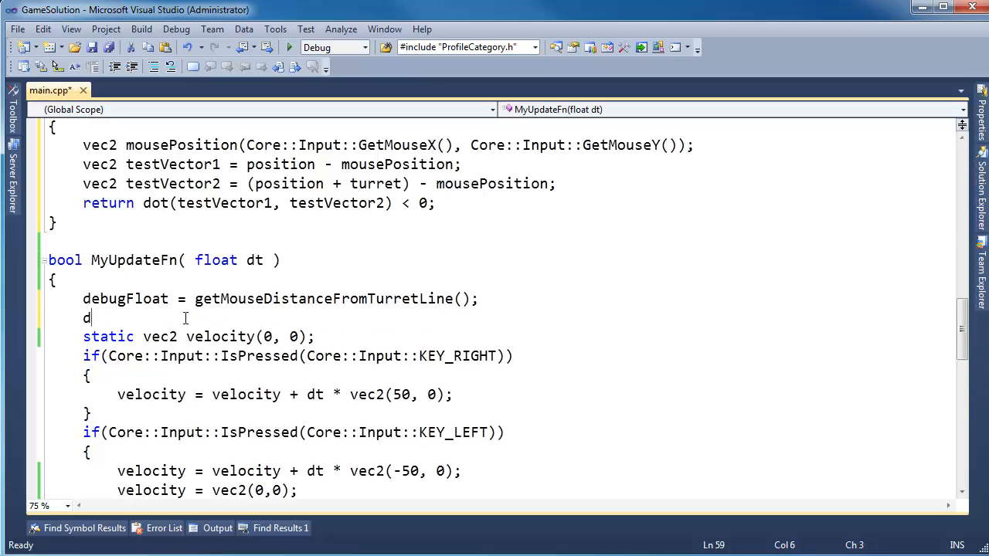
text(ebugBool =)
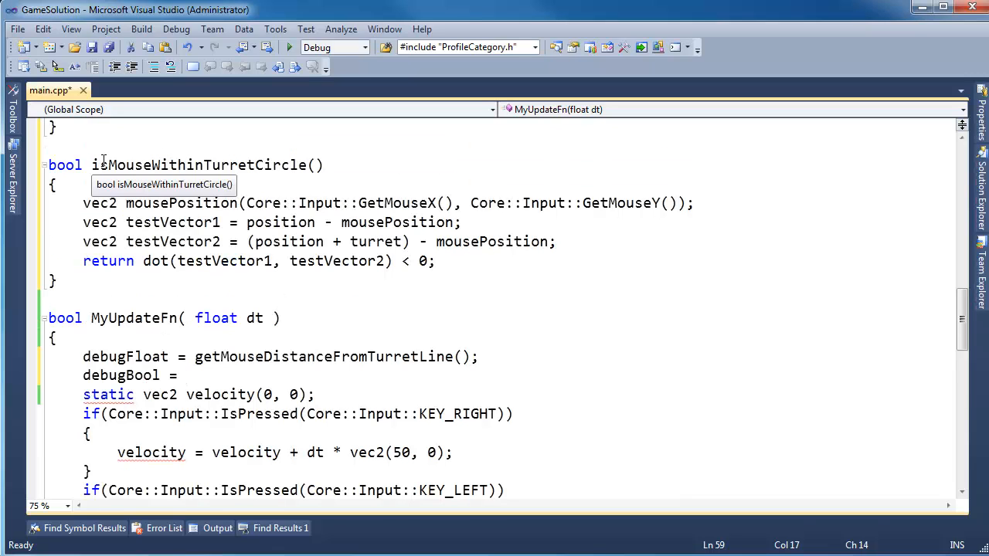
text(isMouseWithinTurretCircle)
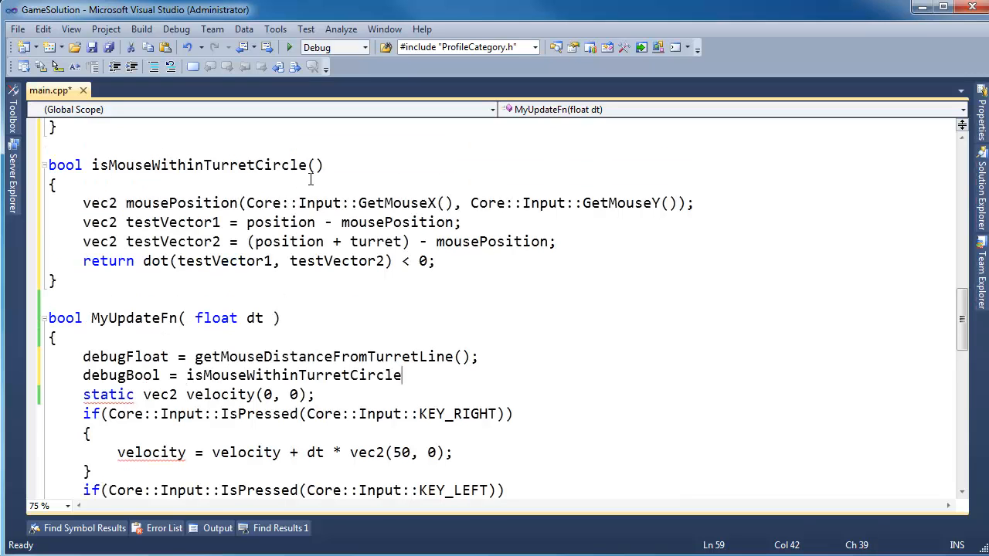
text(();)
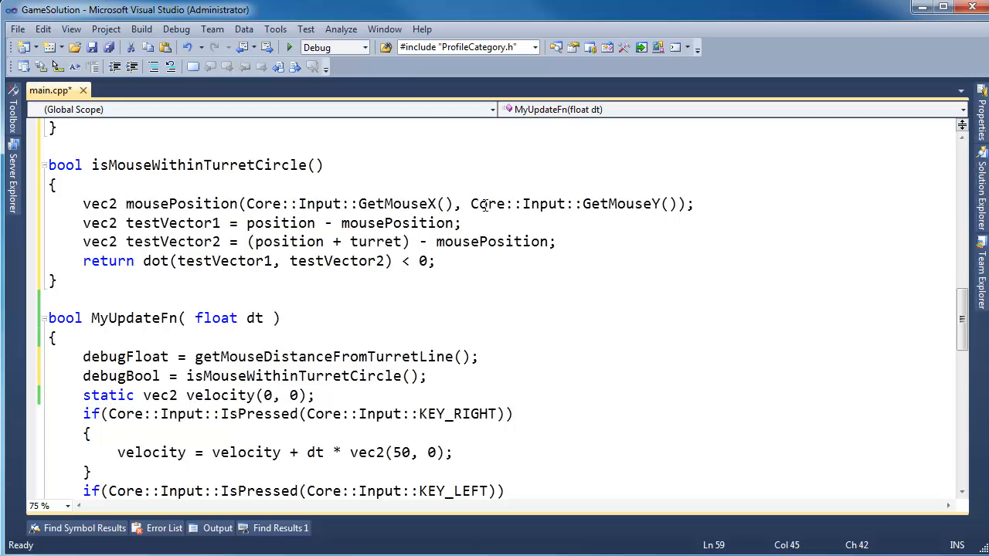
scroll(up, 3)
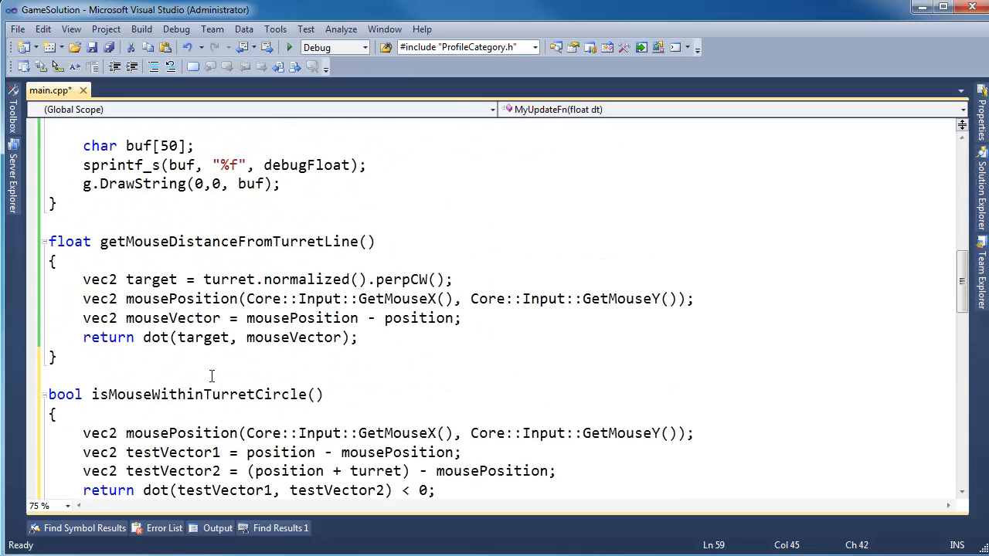
scroll(up, 3)
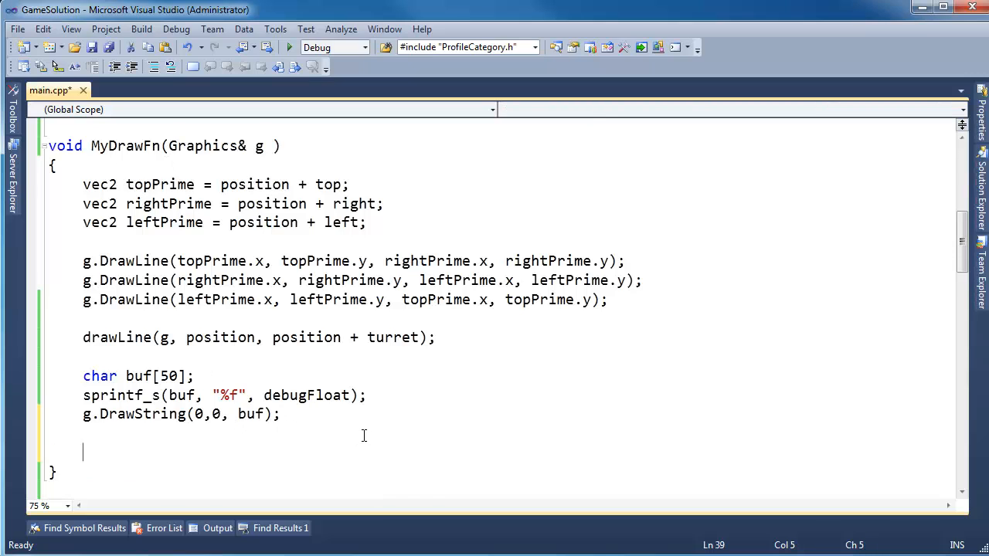
- Below the debugFloat drawing, format debugBool with sprintf_s(buf, "%d", debugBool)
scroll(down, 3)
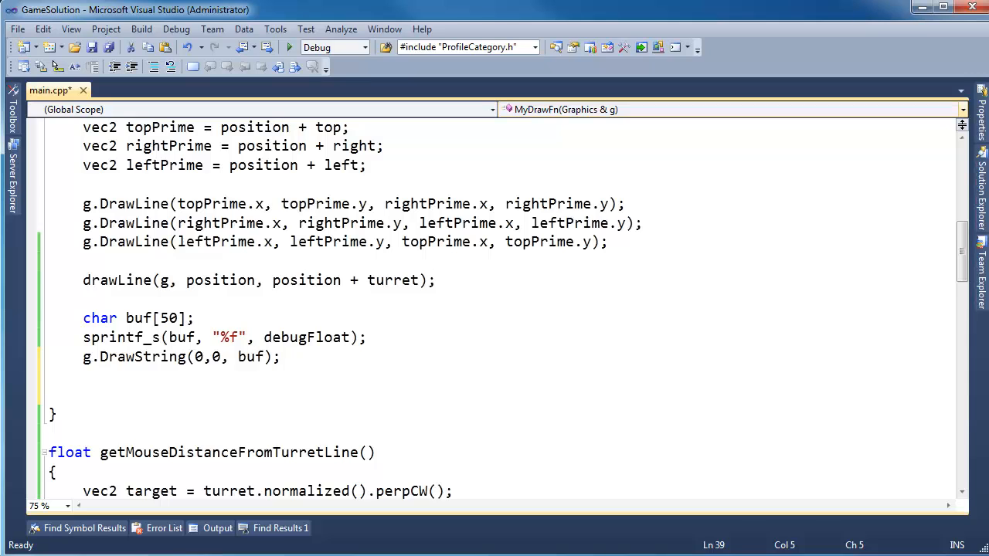
click(173, 385)
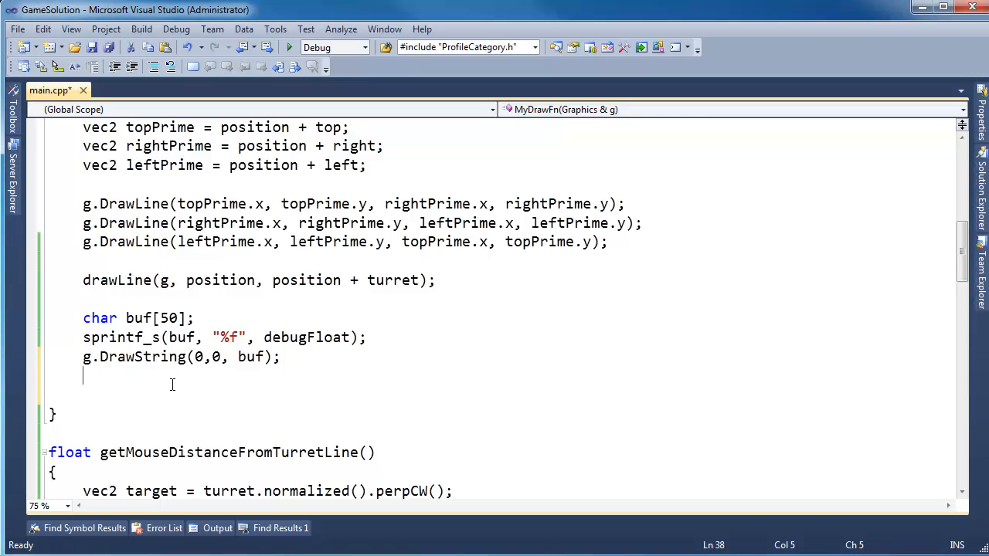
text(sprintf)
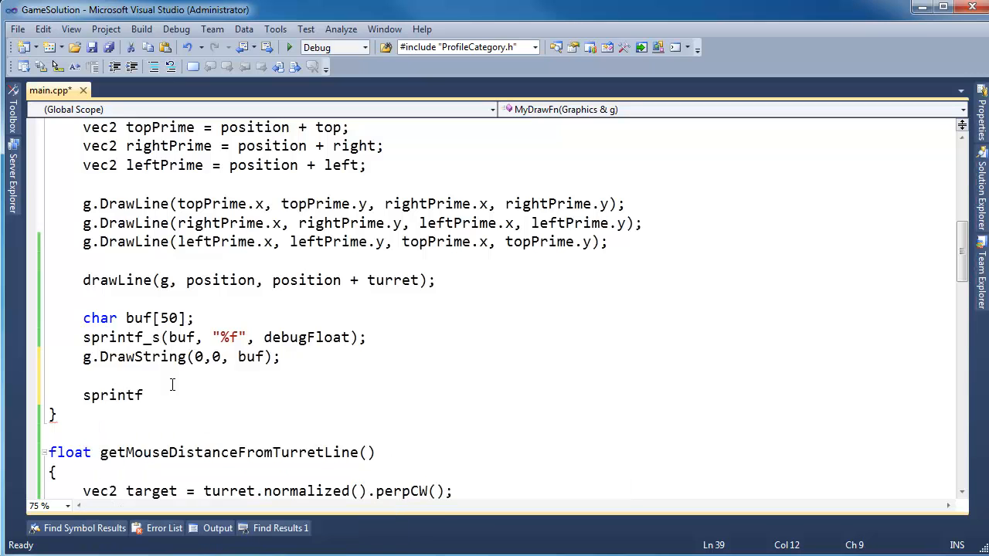
text(_s(buf,)
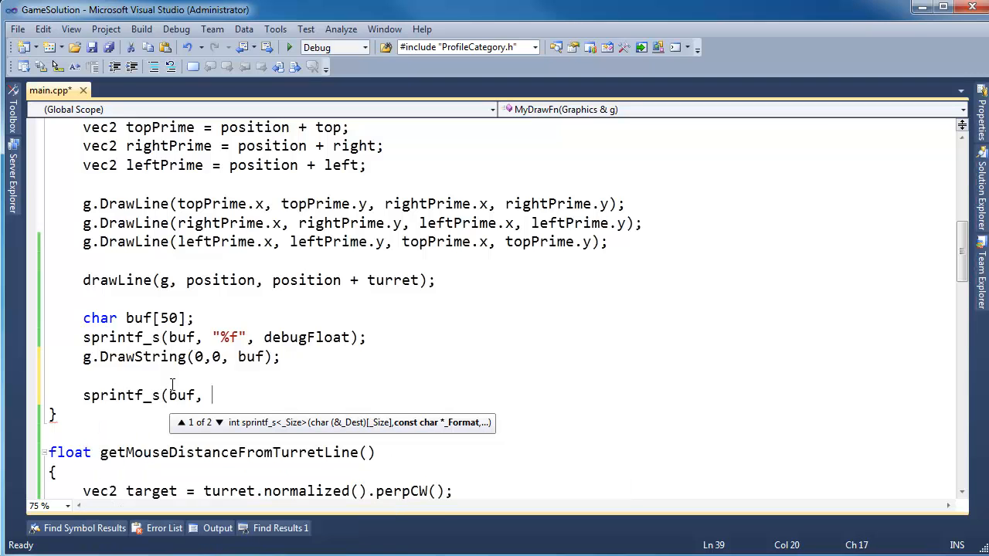
text(")
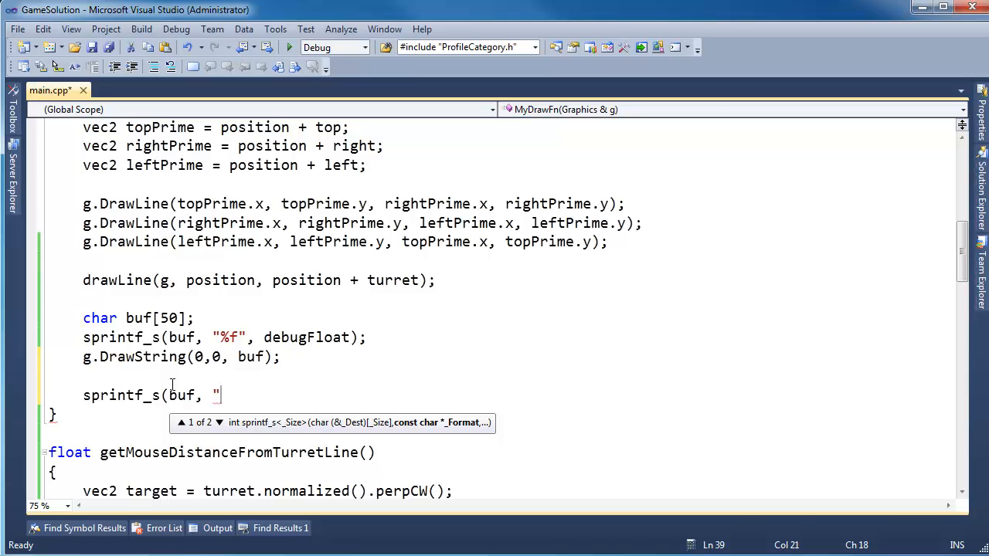
text(d", debugBool);)
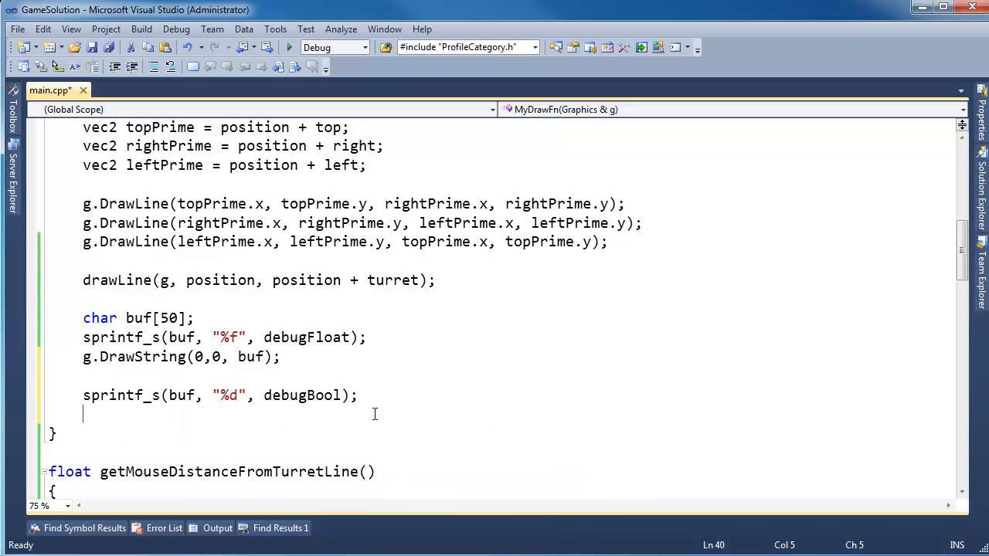
- Draw the buffer under debugFloat with g.DrawString(0, 25, buf)
text(g.drawString(0,)
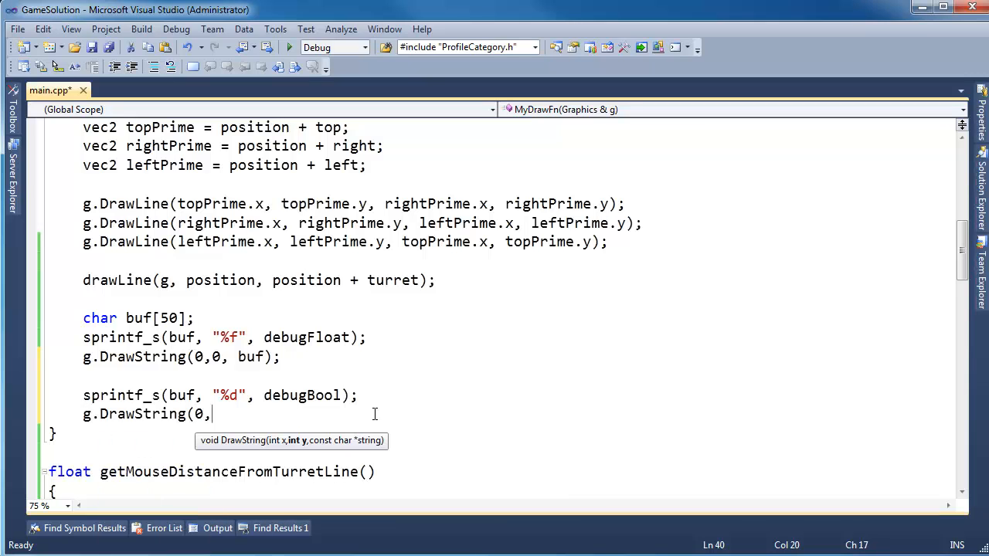
text(25)
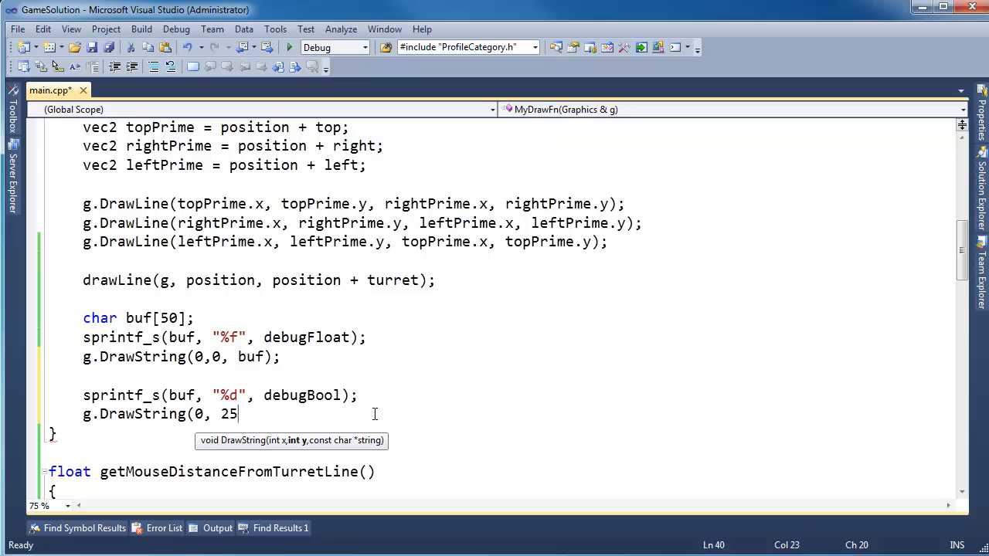
text(,)
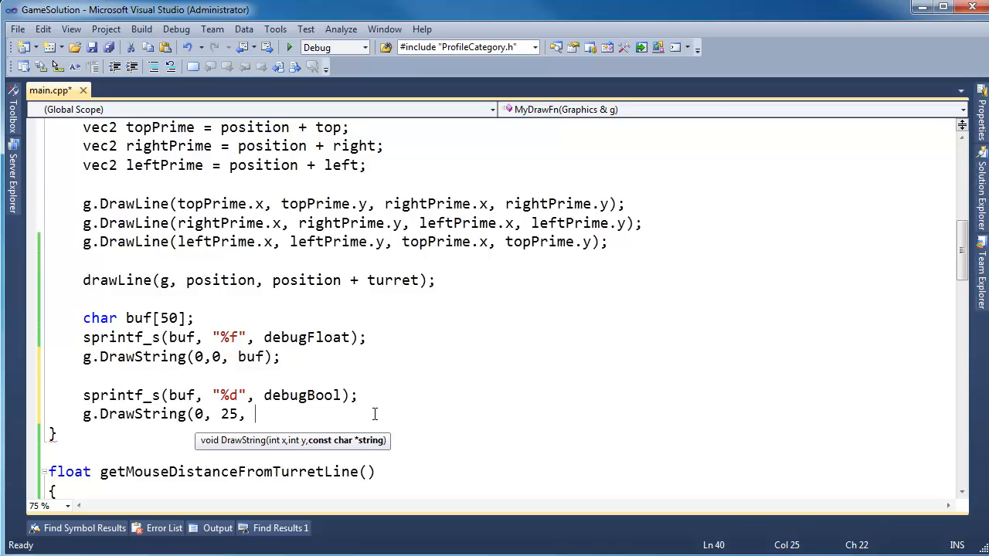
text(buf);)
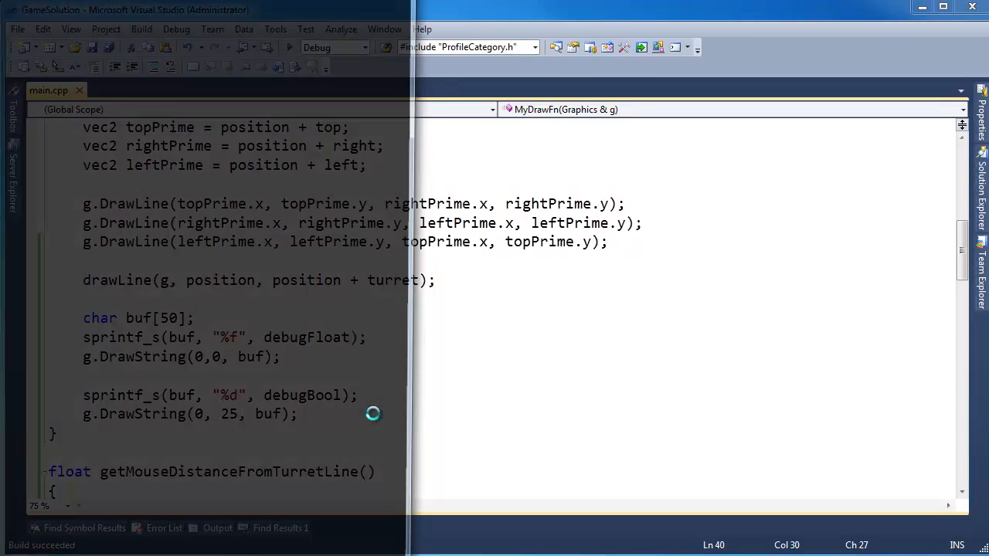
- Start Debugging to rebuild and launch the game with the debugBool readout
click(289, 48)
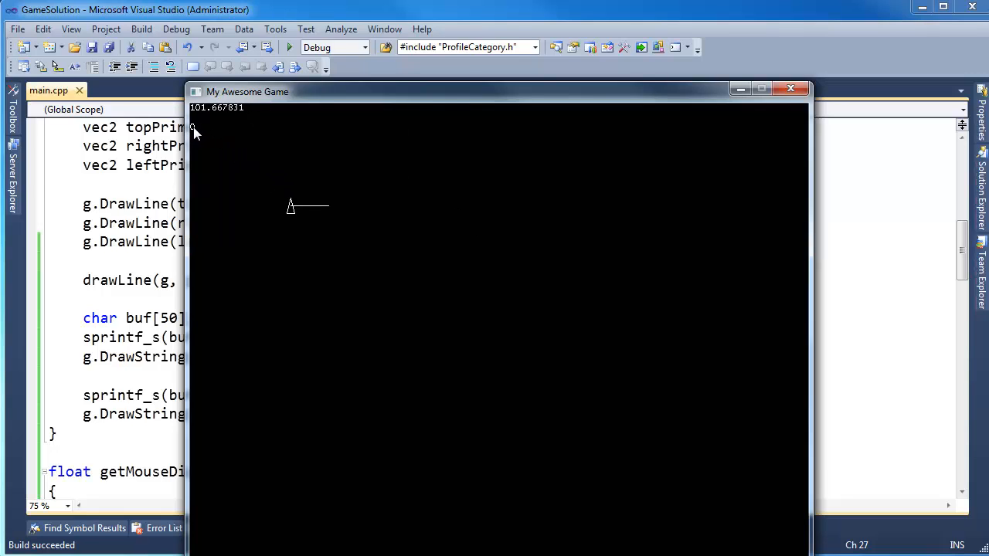
mouse_move(228, 204)
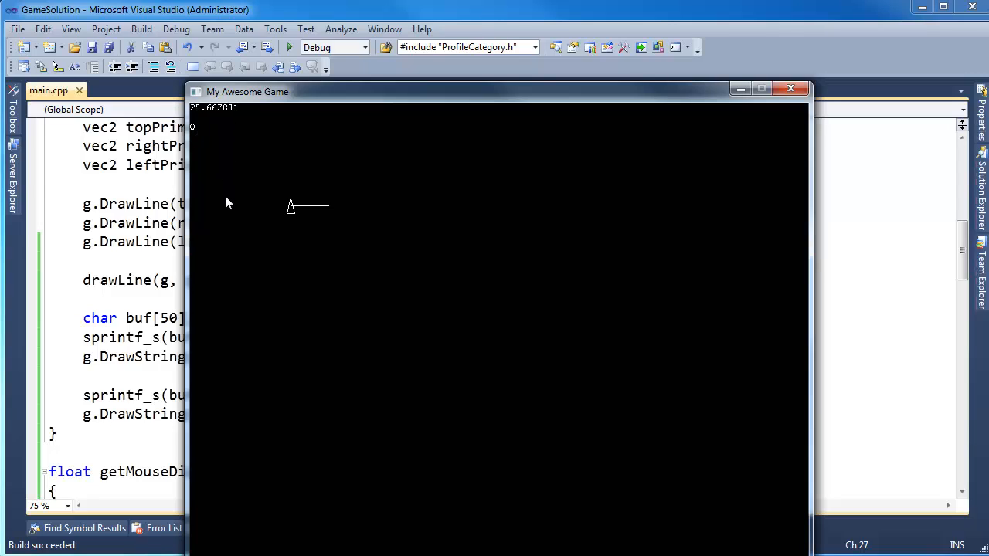
mouse_move(313, 238)
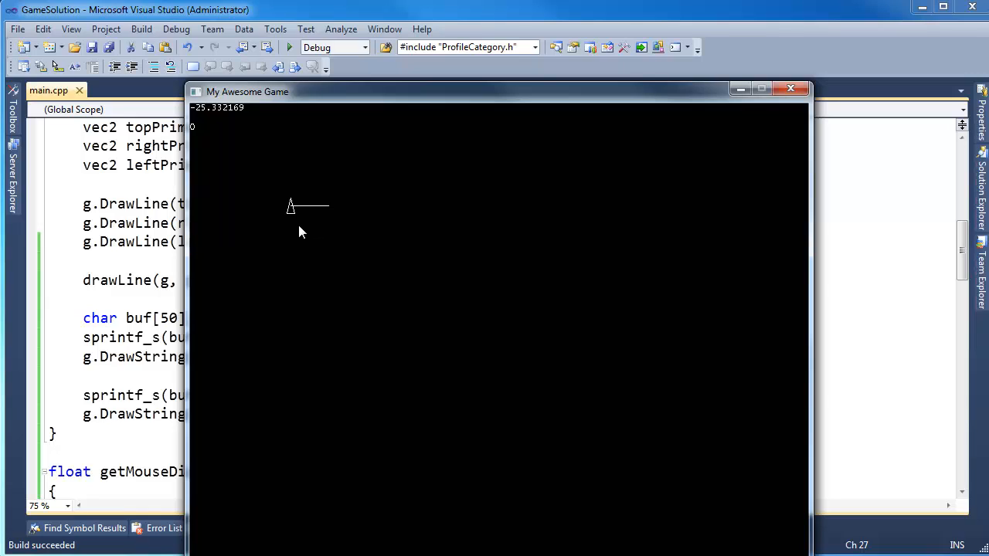
mouse_move(292, 209)
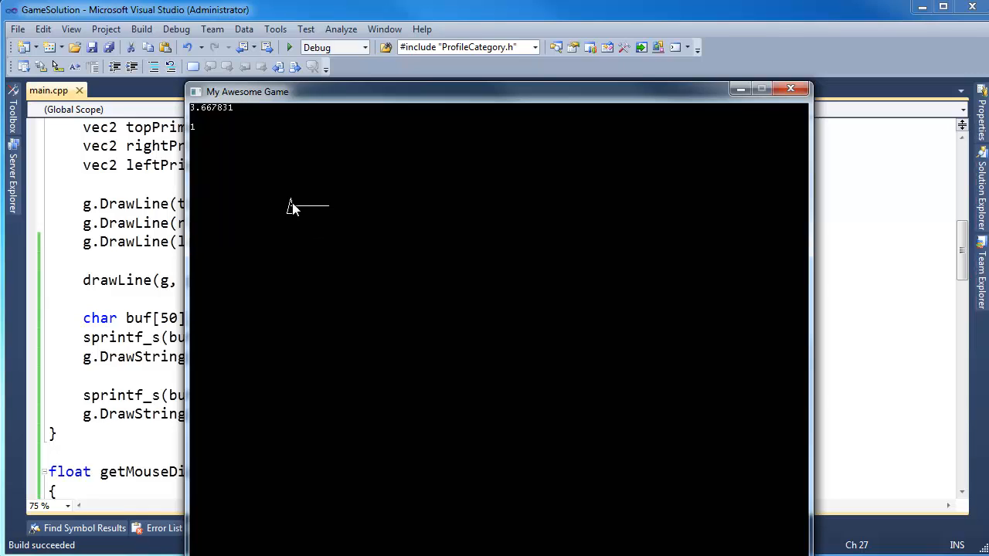
mouse_move(325, 198)
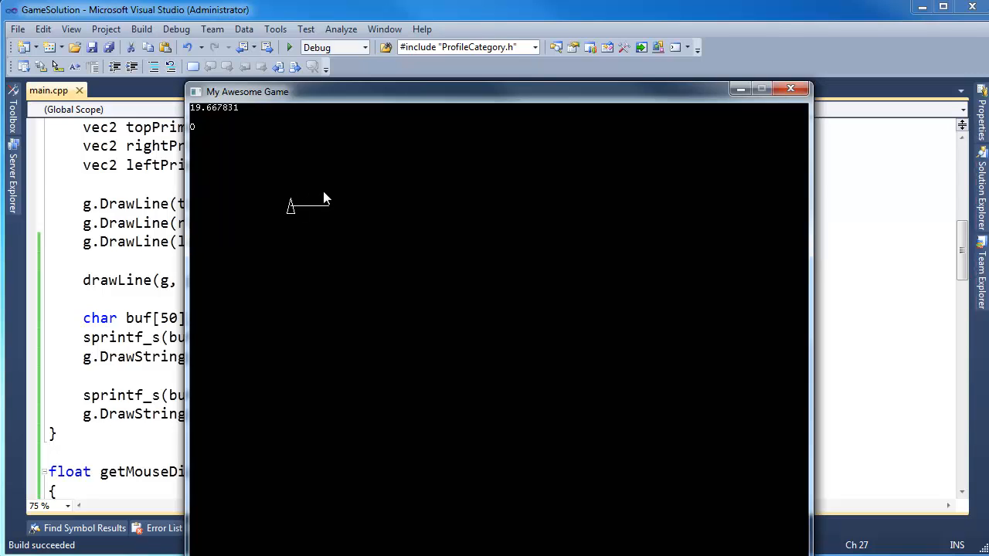
mouse_move(336, 245)
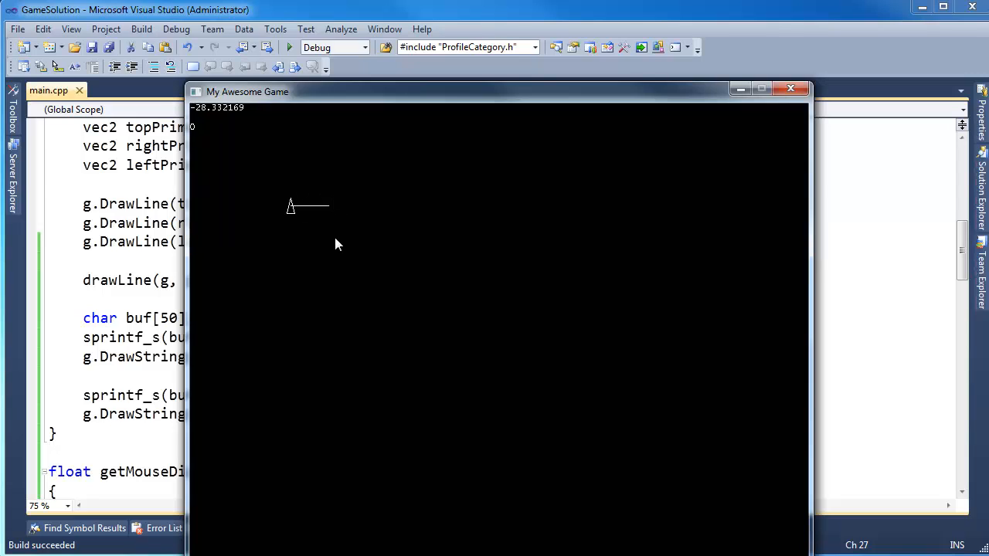
mouse_move(214, 126)
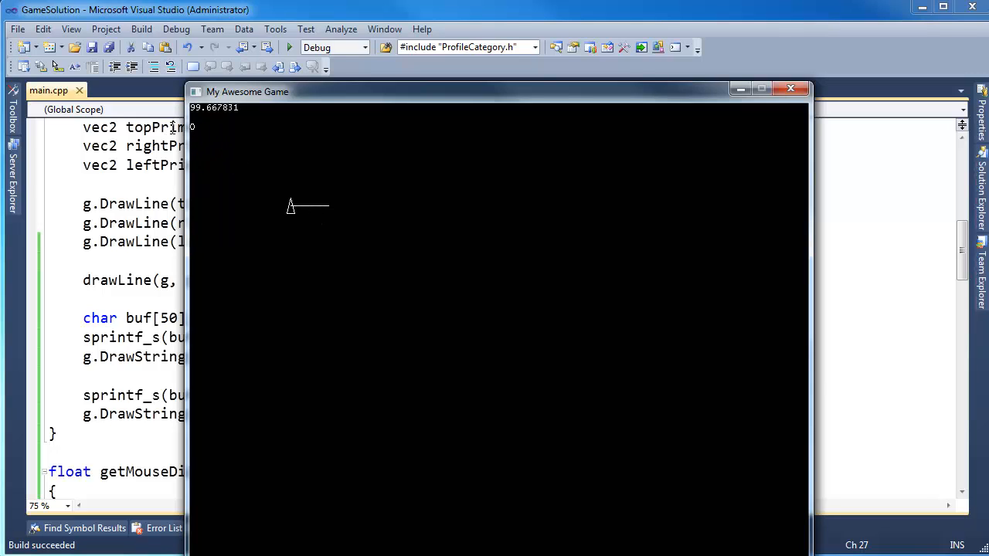
mouse_move(261, 160)
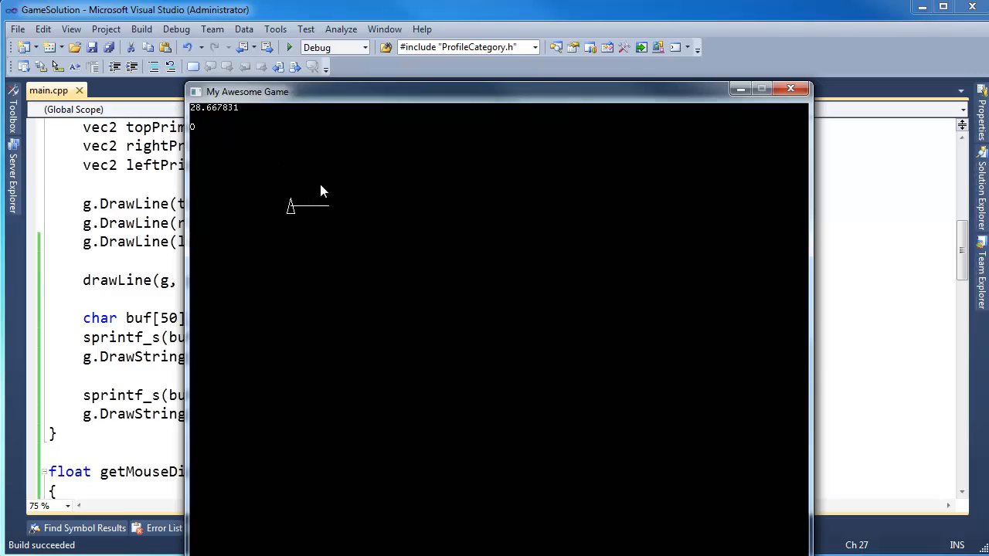
mouse_move(311, 203)
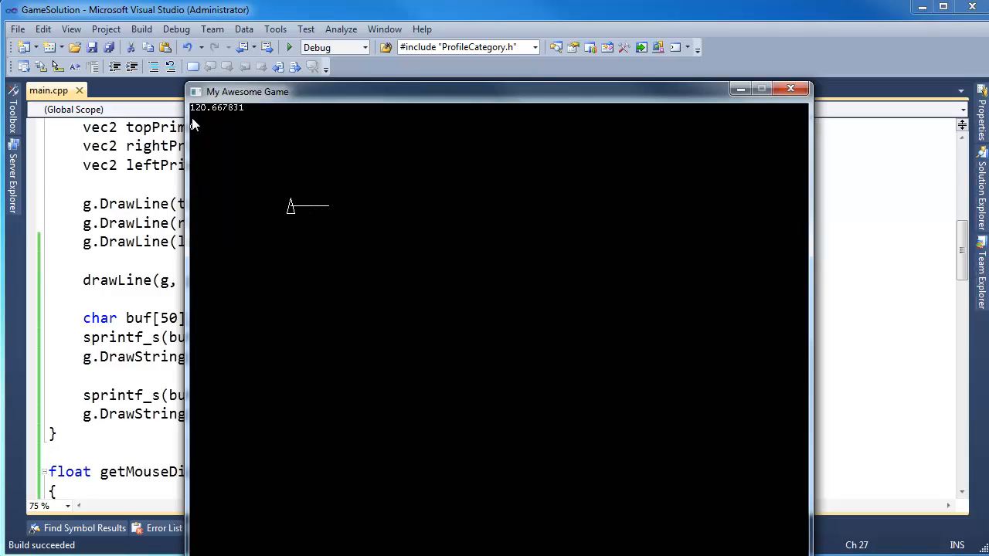
mouse_move(316, 207)
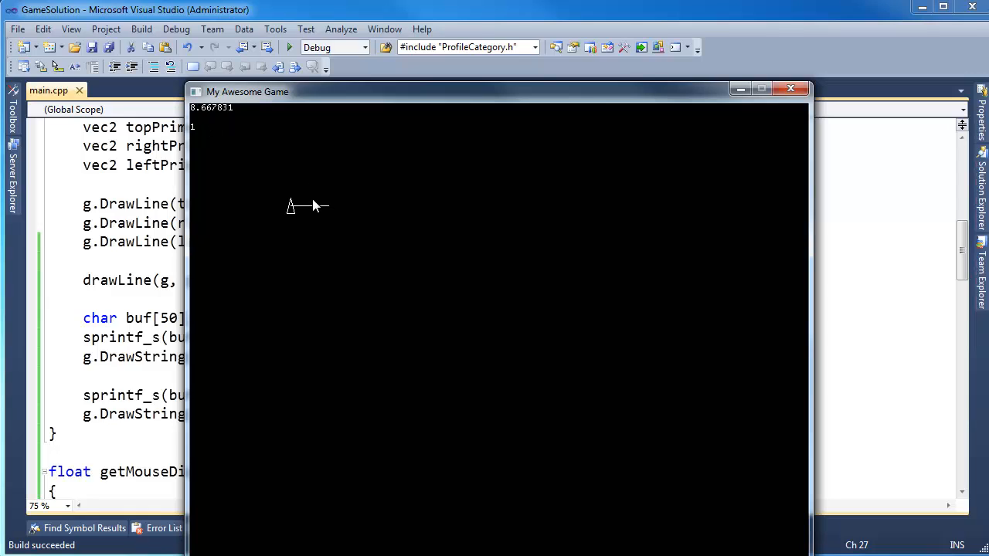